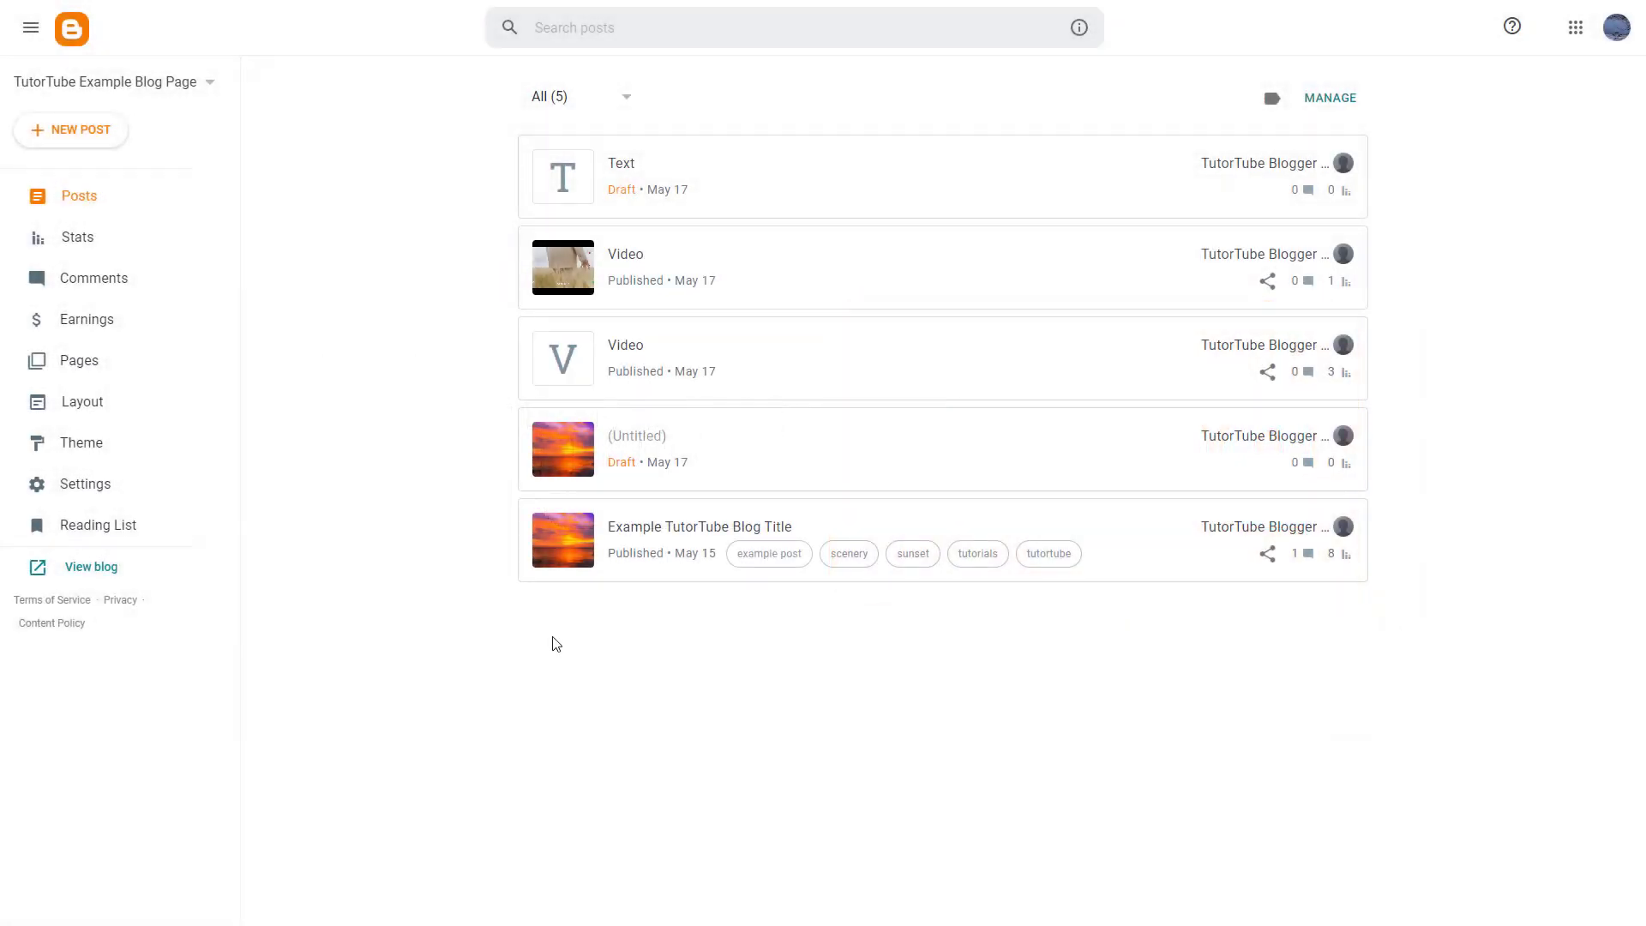
mouse_move(397, 638)
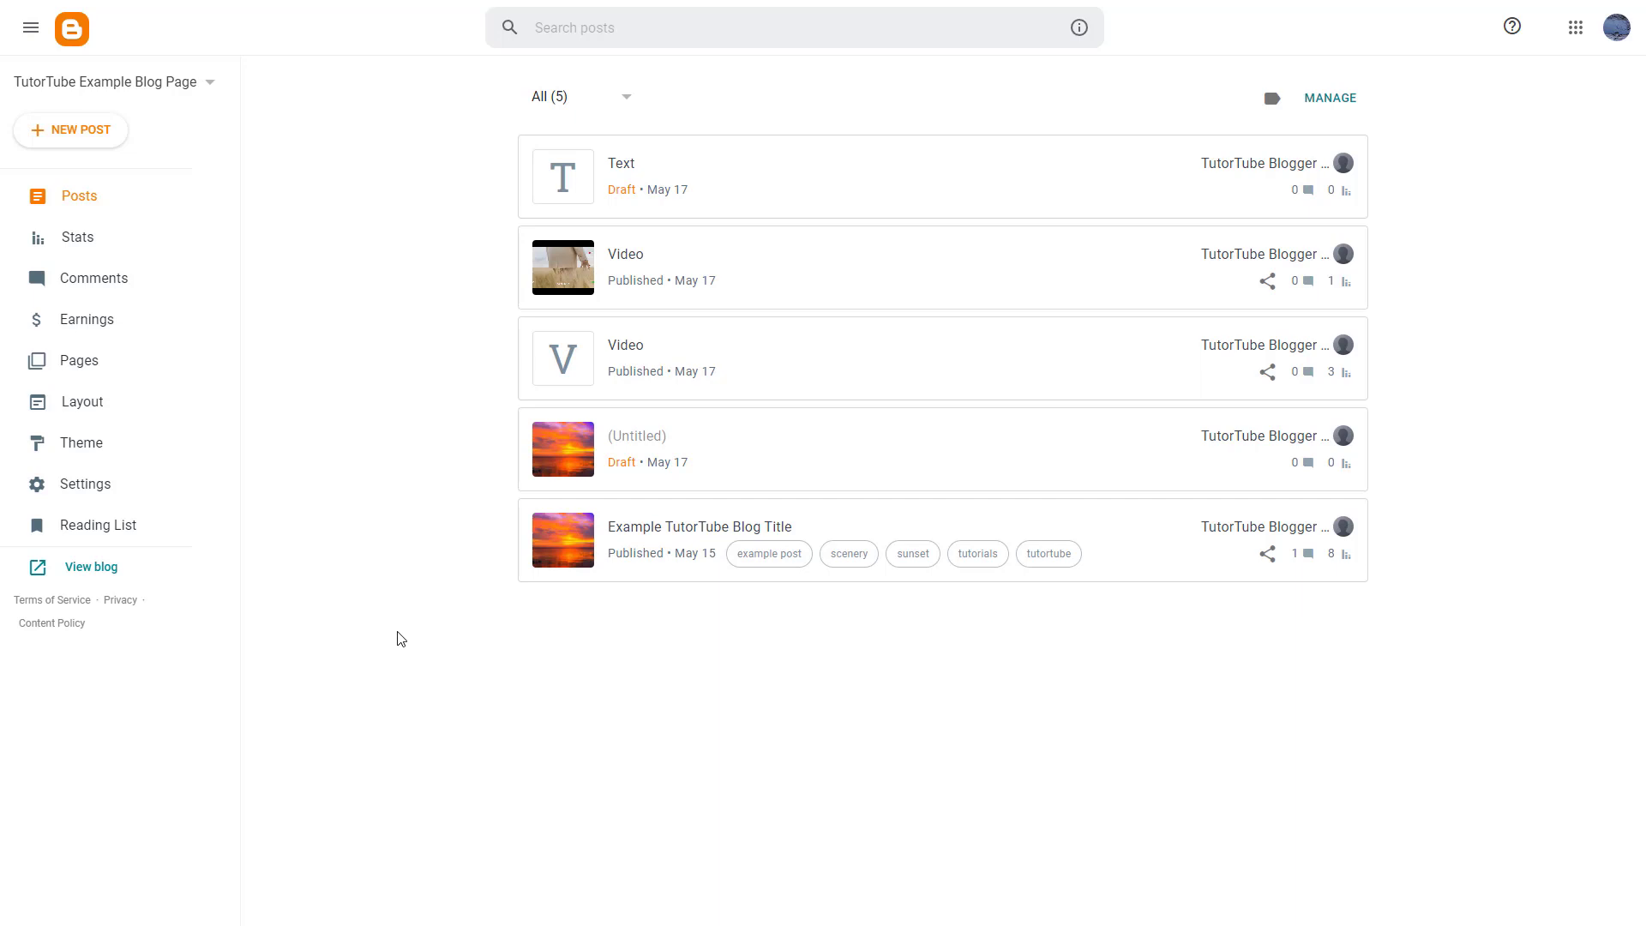
mouse_move(84, 484)
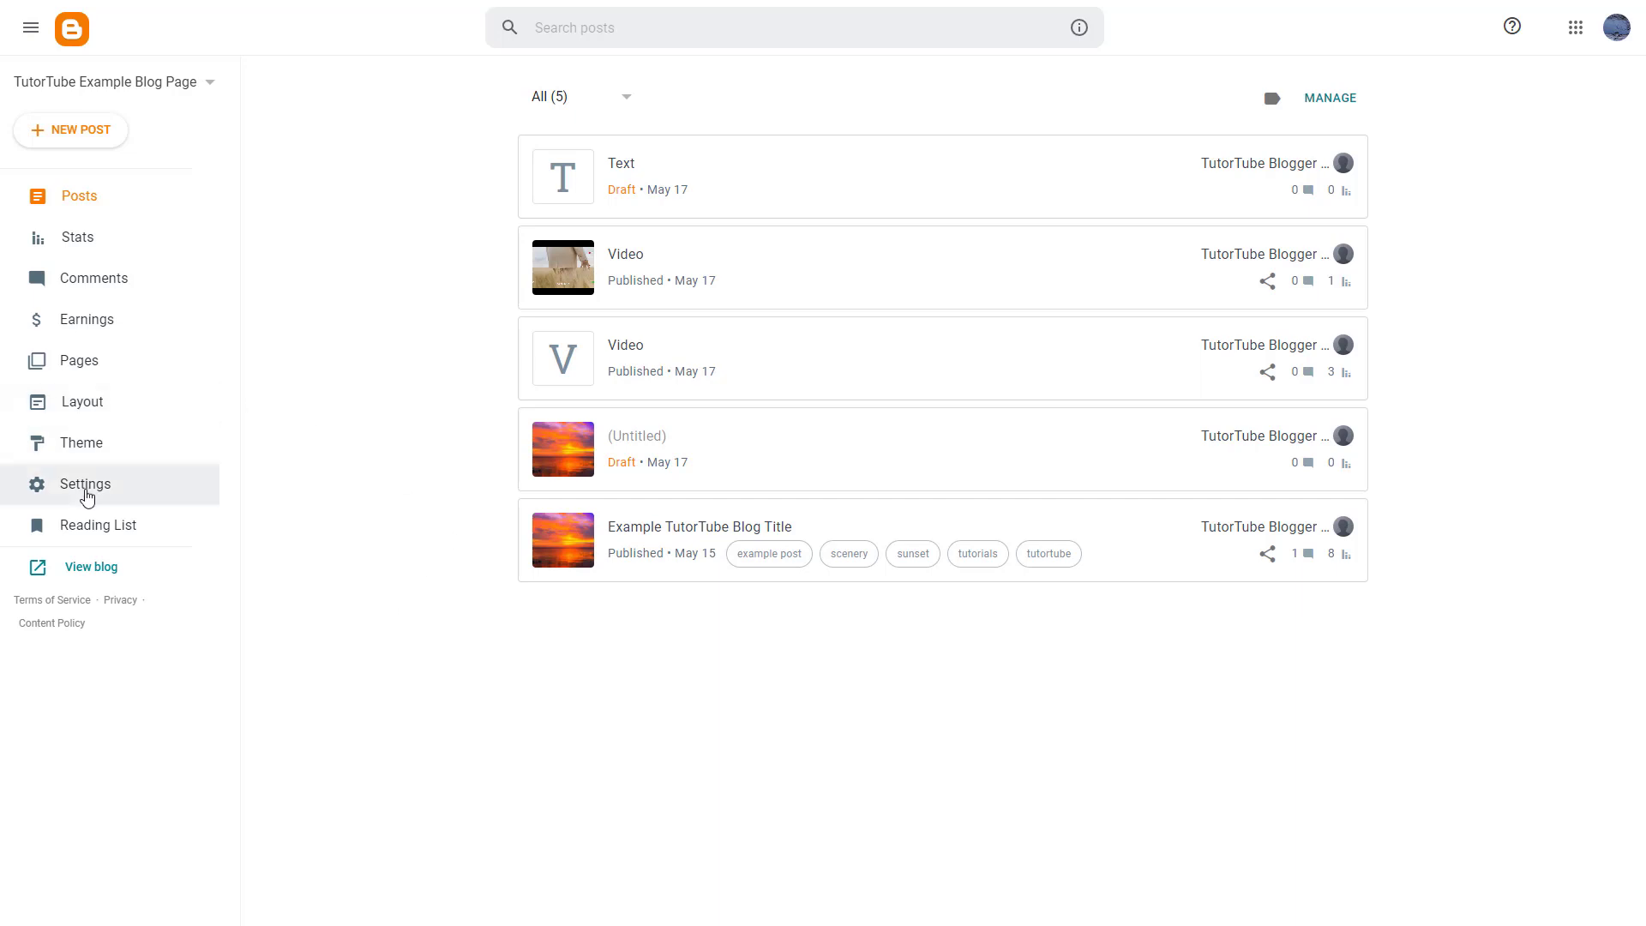
Open the blog's Settings and scroll to the Publishing and HTTPS sections.
left_click(85, 483)
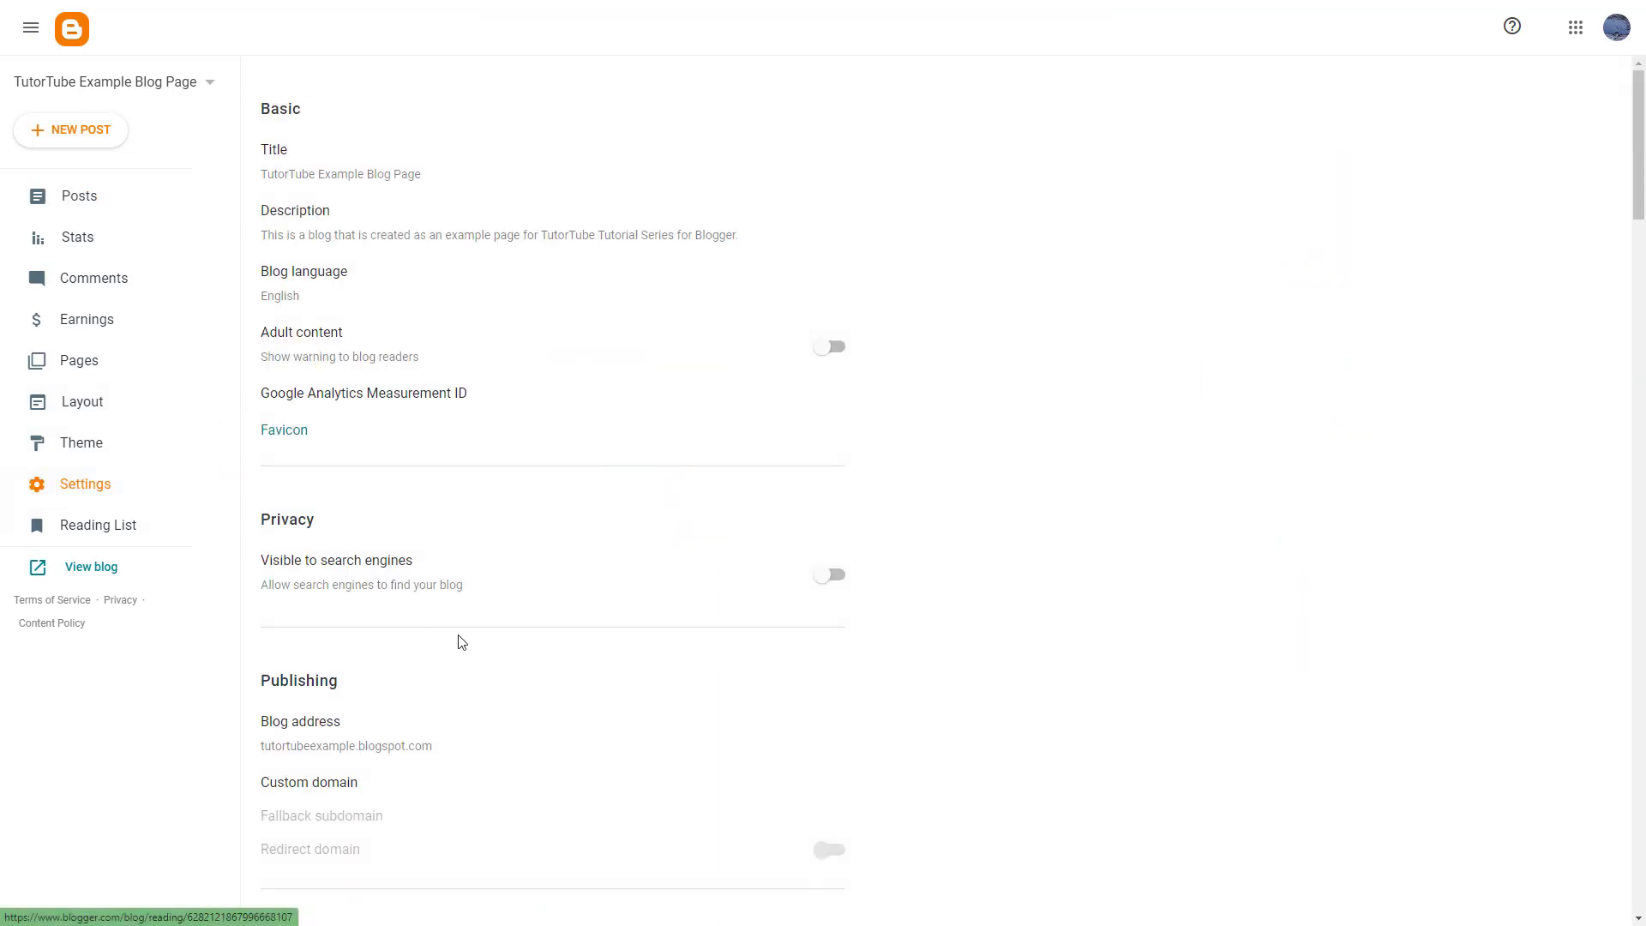
scroll("down", 3)
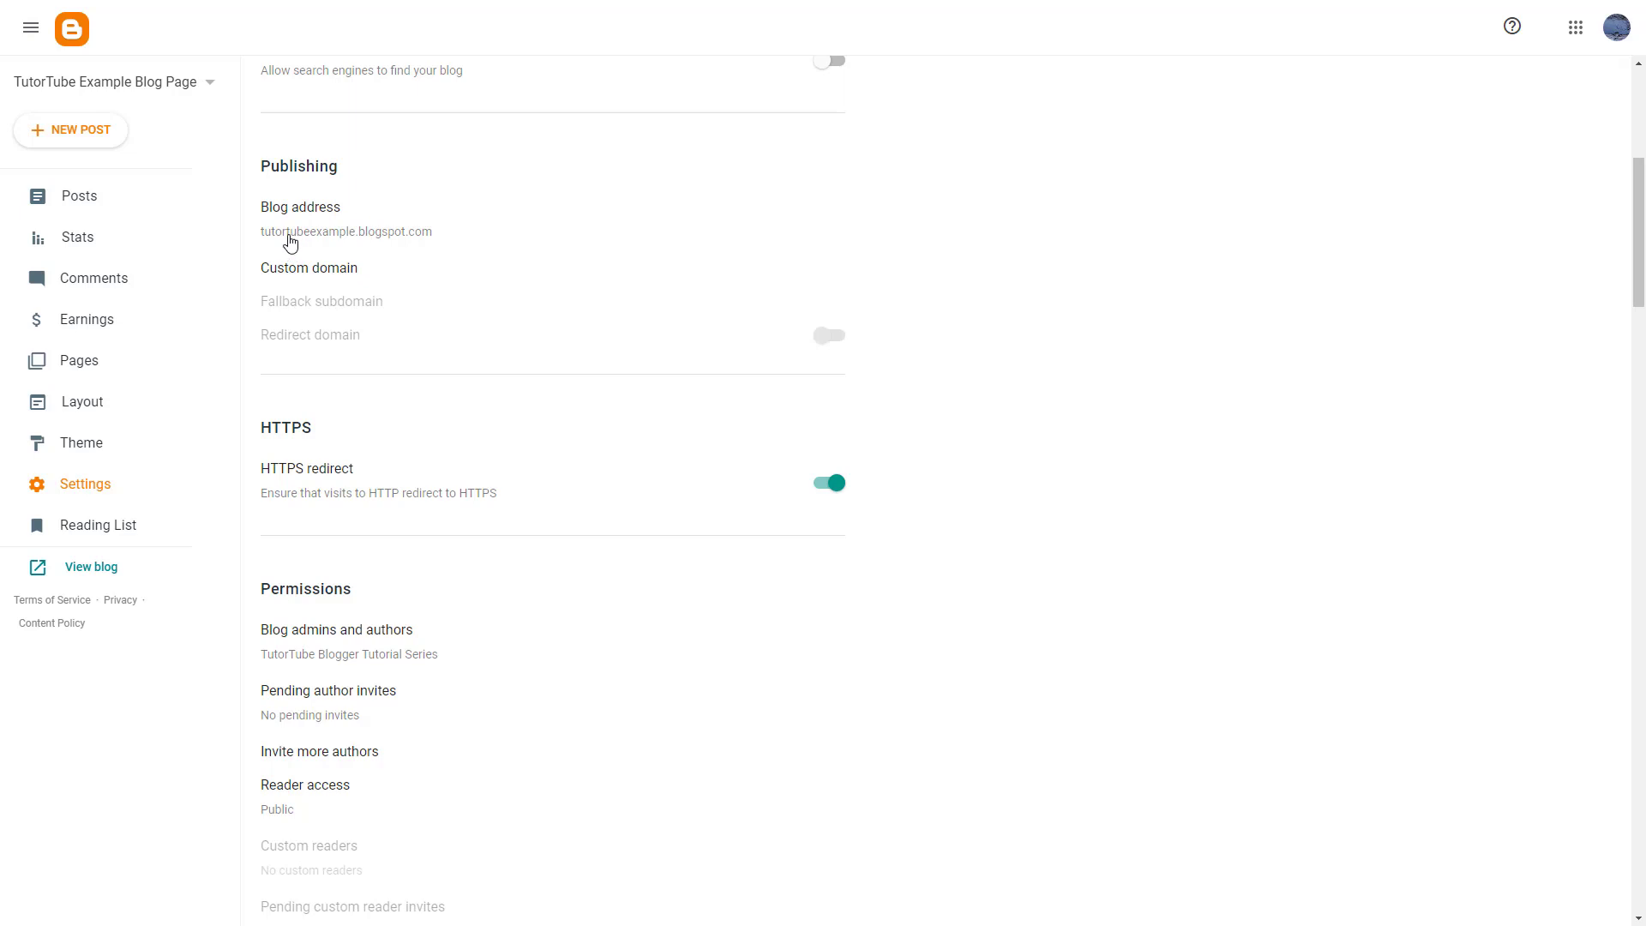
mouse_move(347, 234)
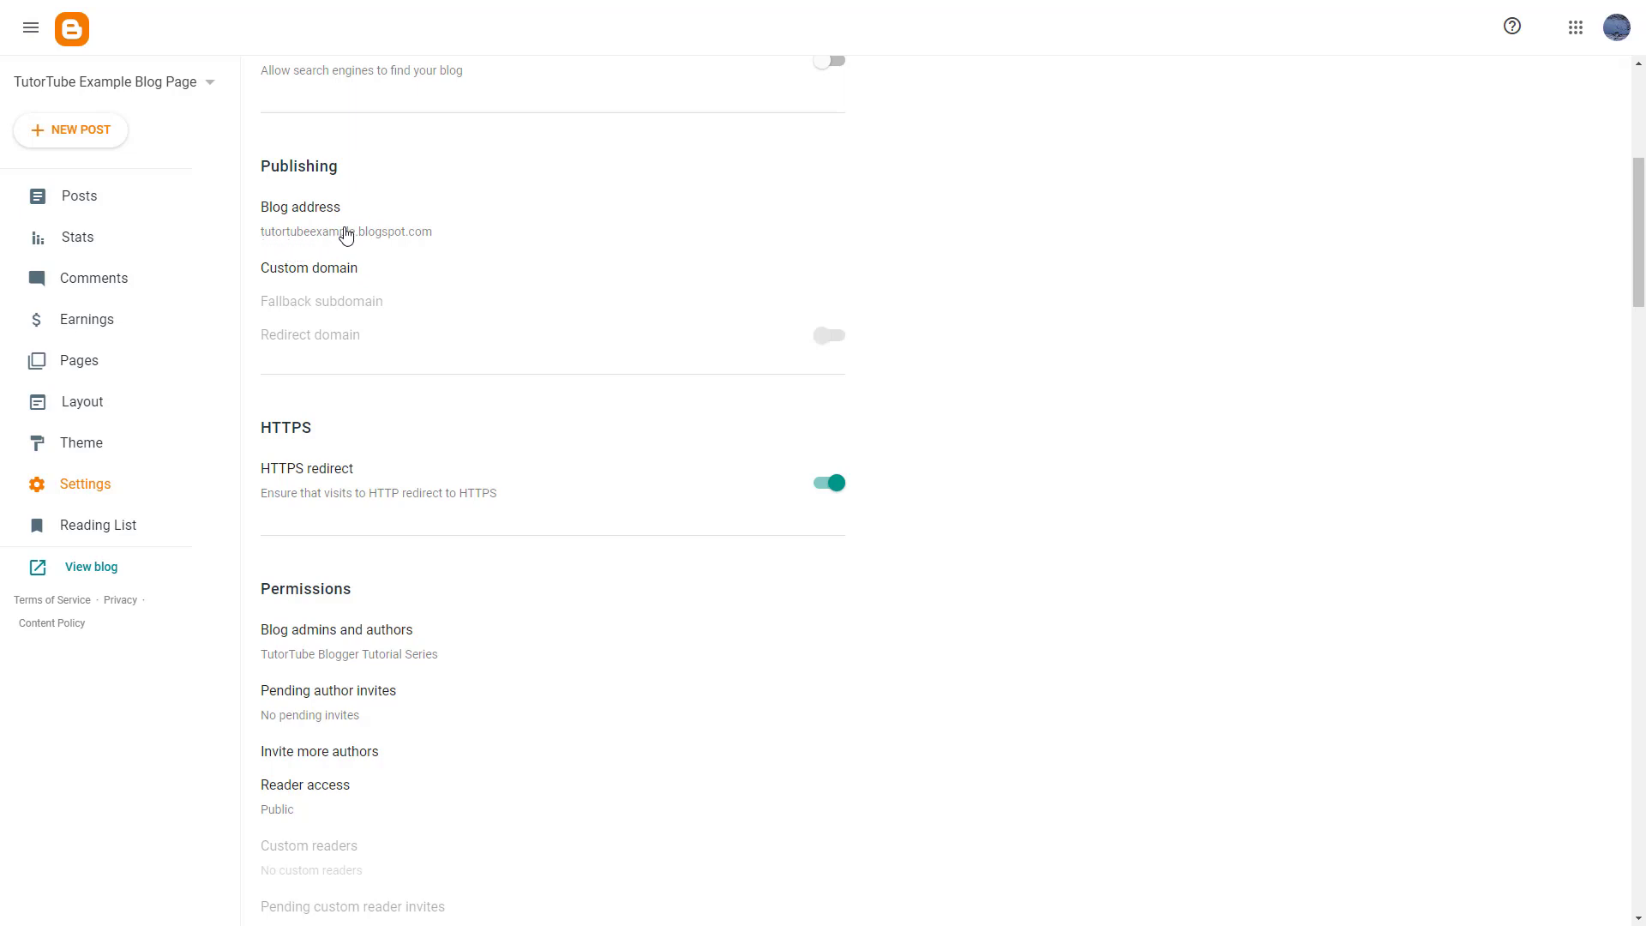
mouse_move(368, 235)
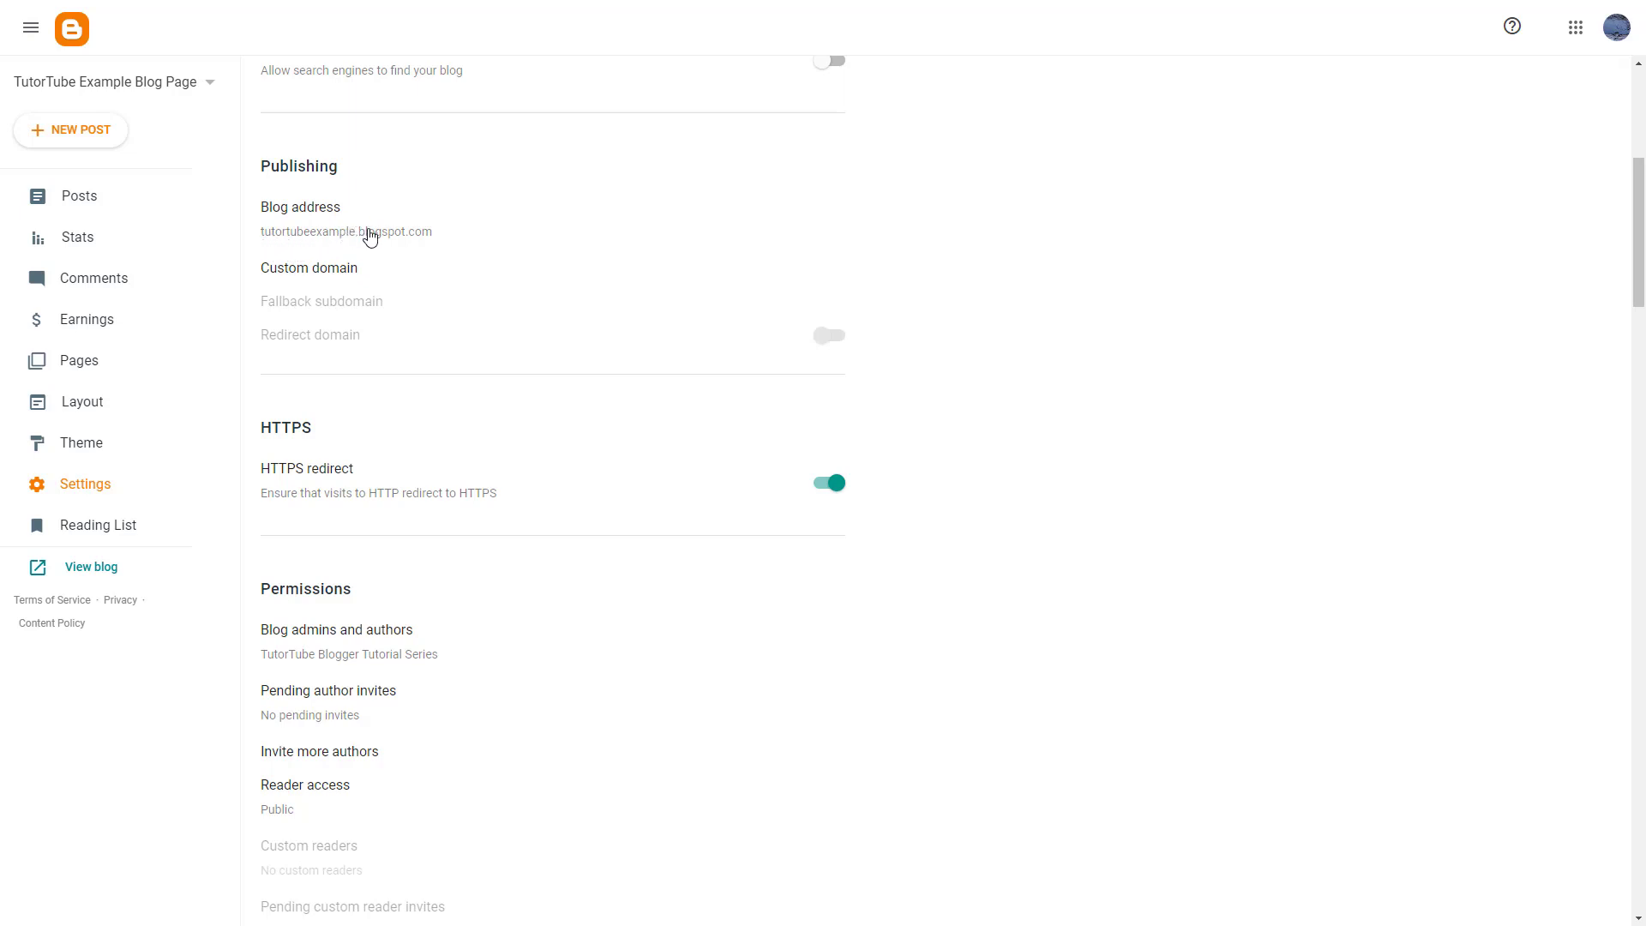
Append 'blog' to the address, making it tutortubeexampleblog.blogspot.com, and save it.
left_click(345, 231)
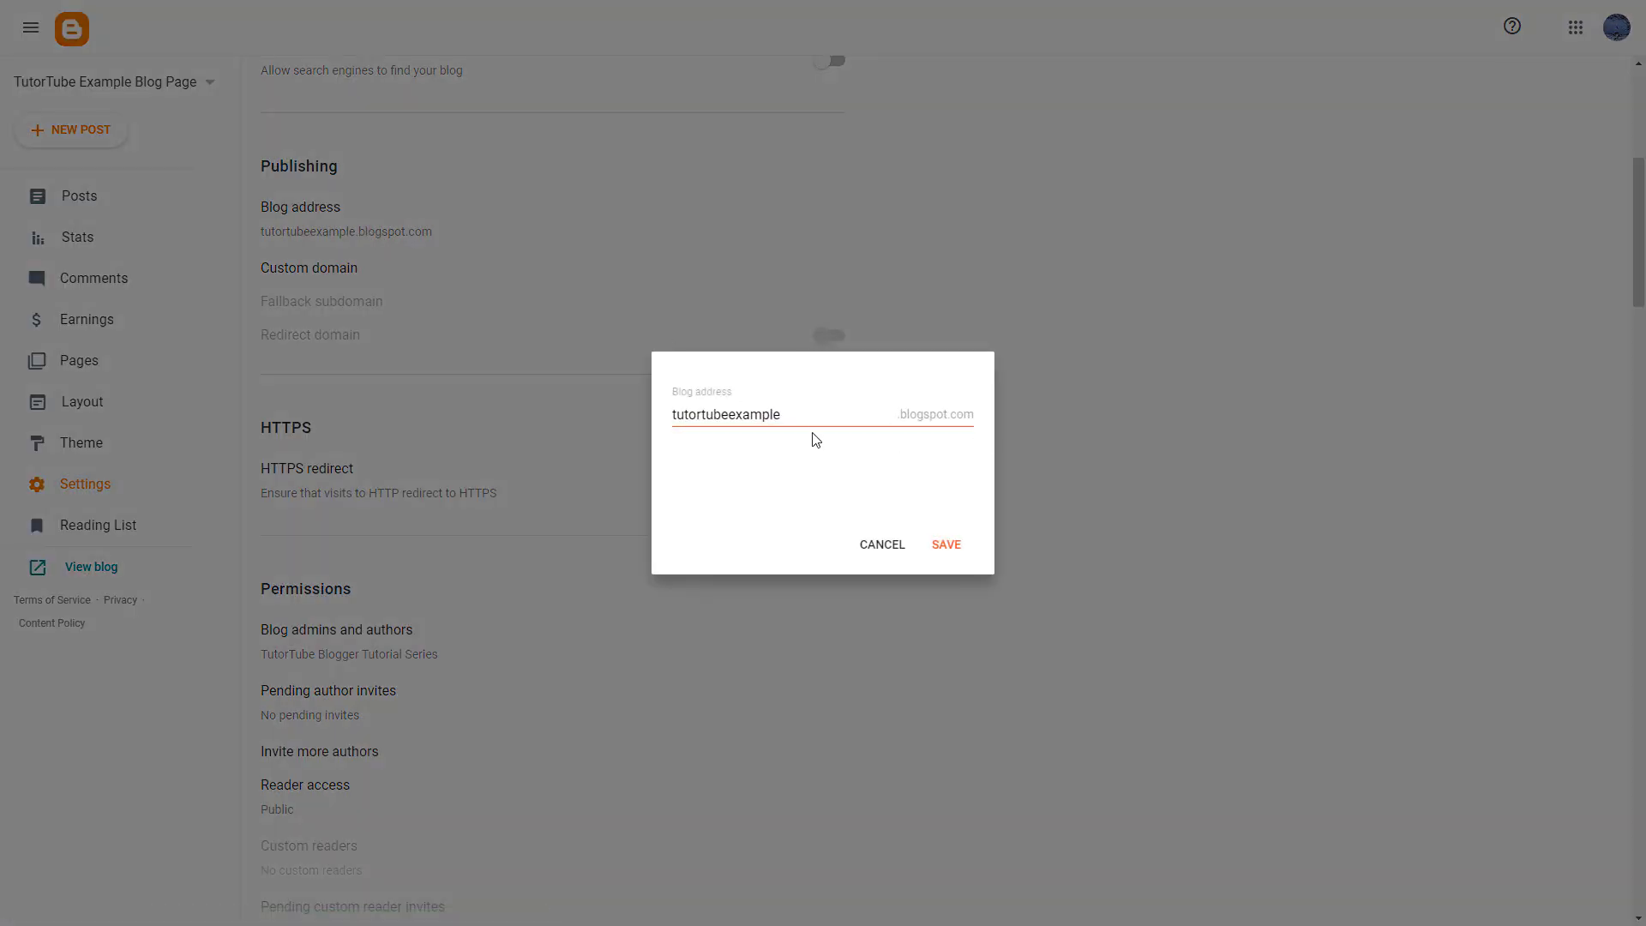
left_click(809, 414)
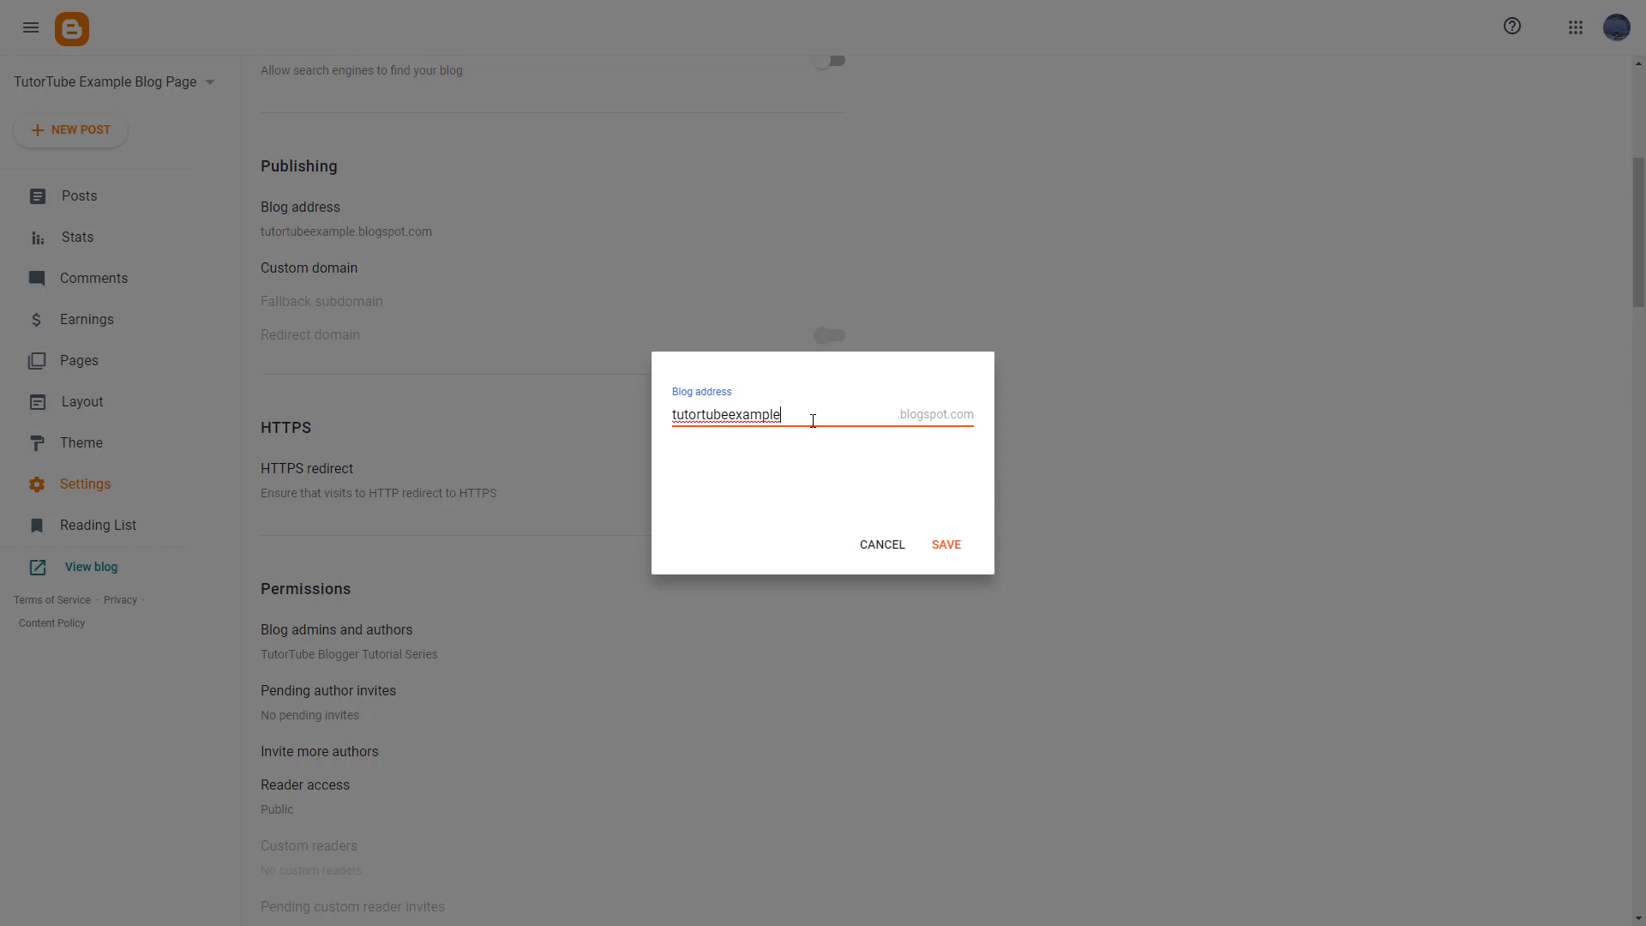
type("blog")
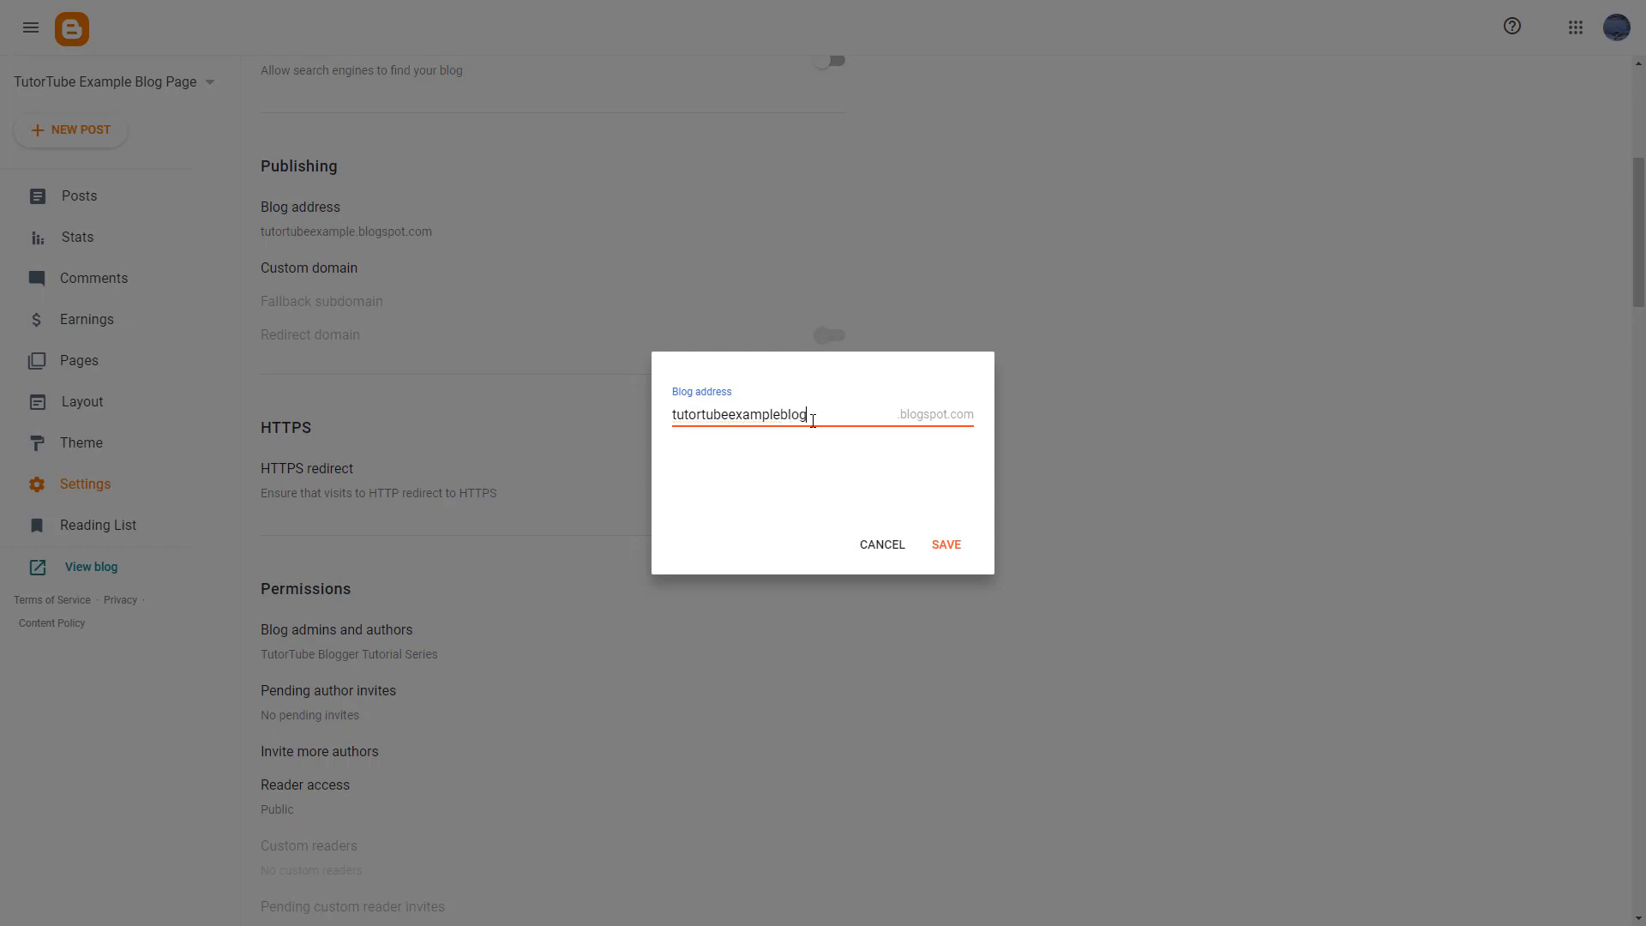
left_click(944, 544)
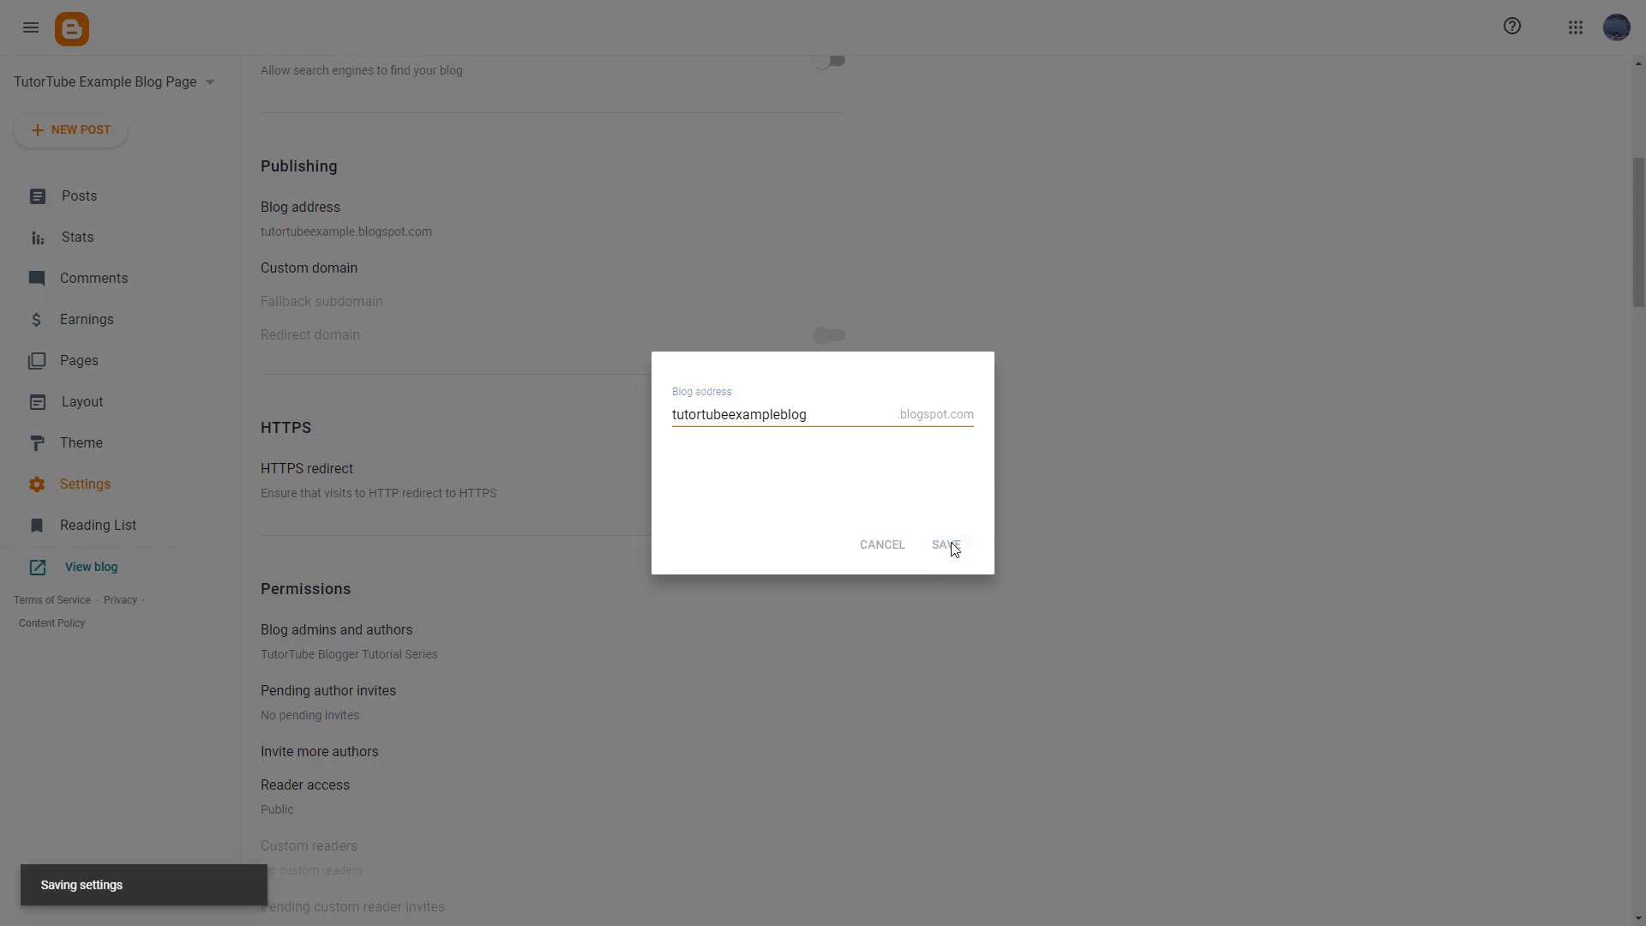
left_click(944, 546)
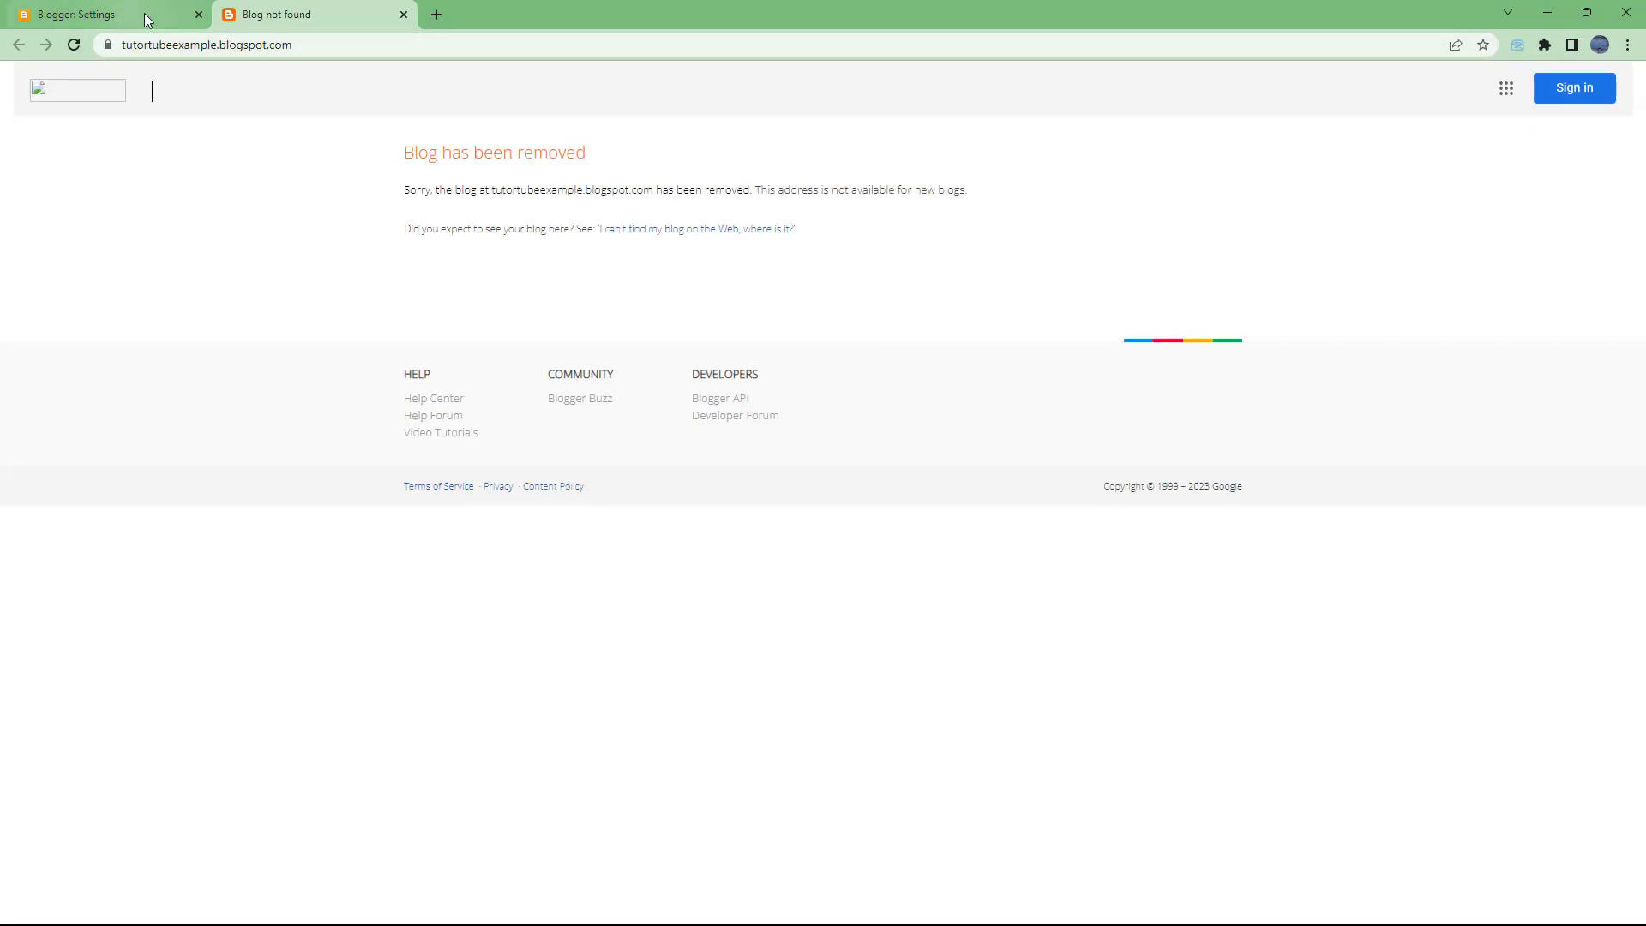
Confirm the old address shows the blog as removed, then close that tab.
left_click(74, 15)
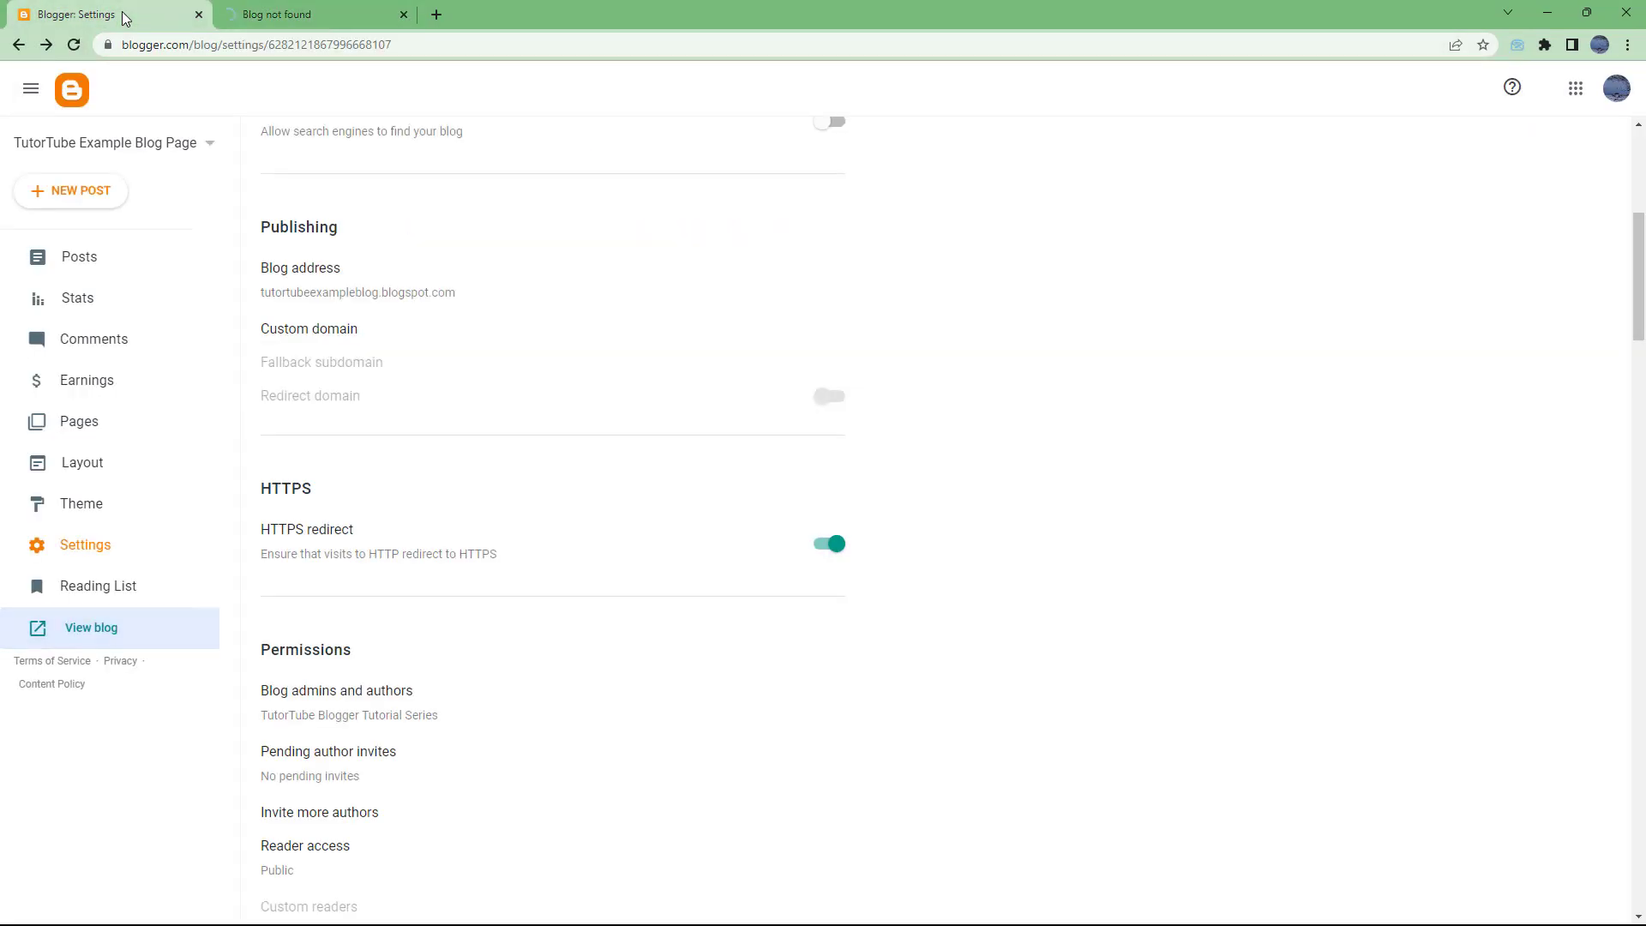
left_click(314, 14)
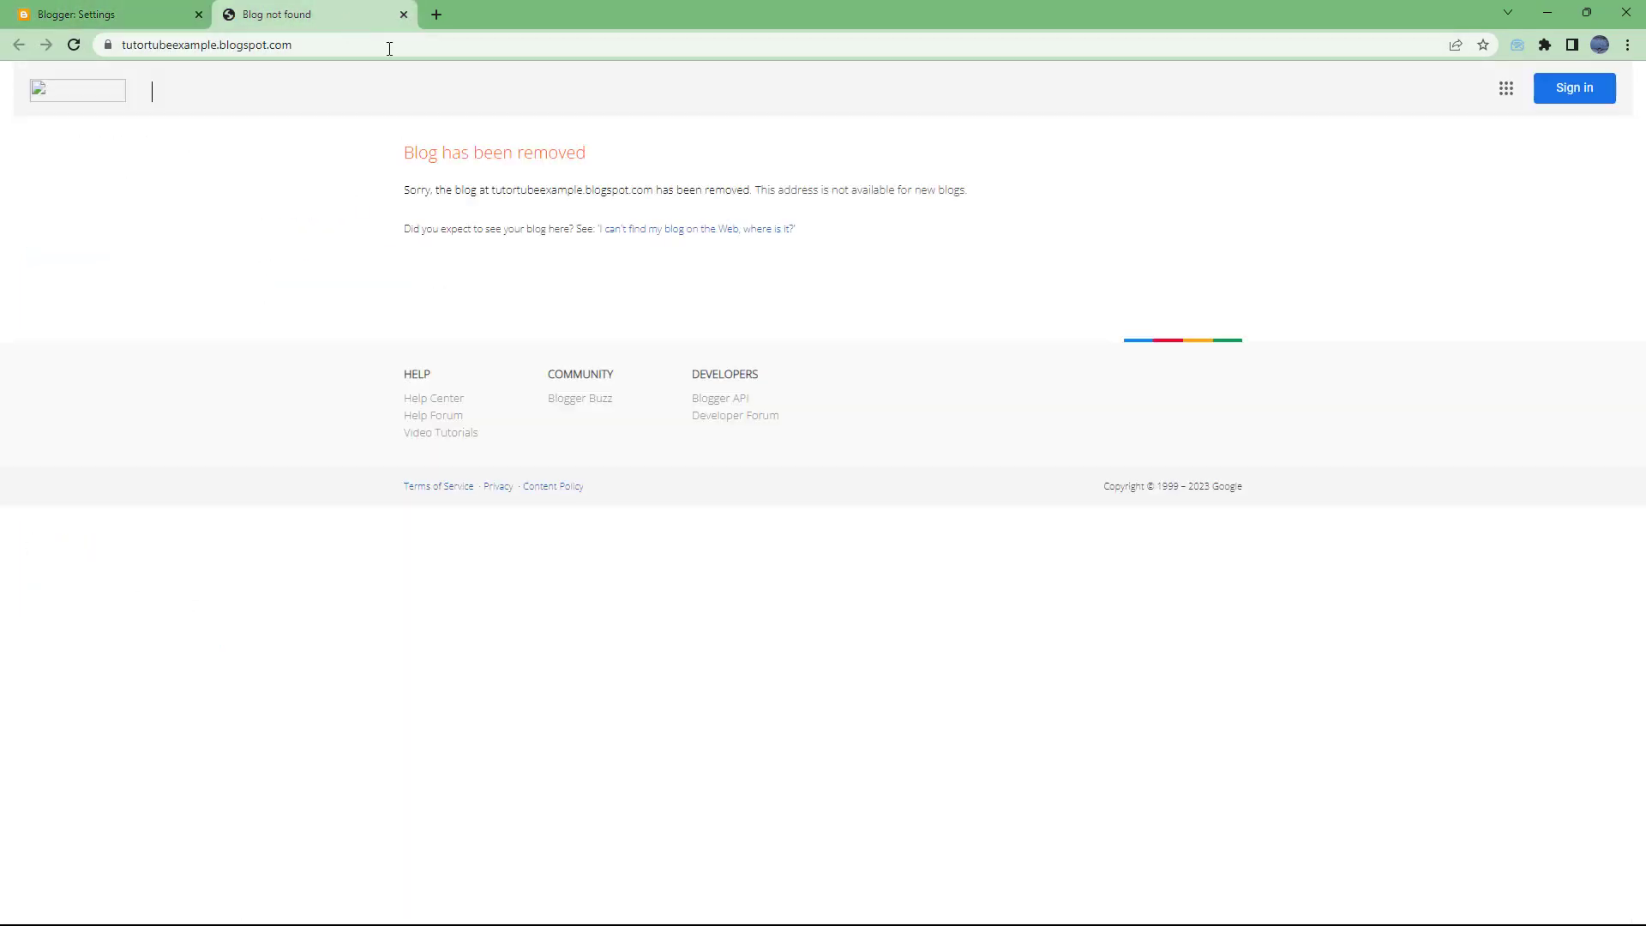
left_click(99, 14)
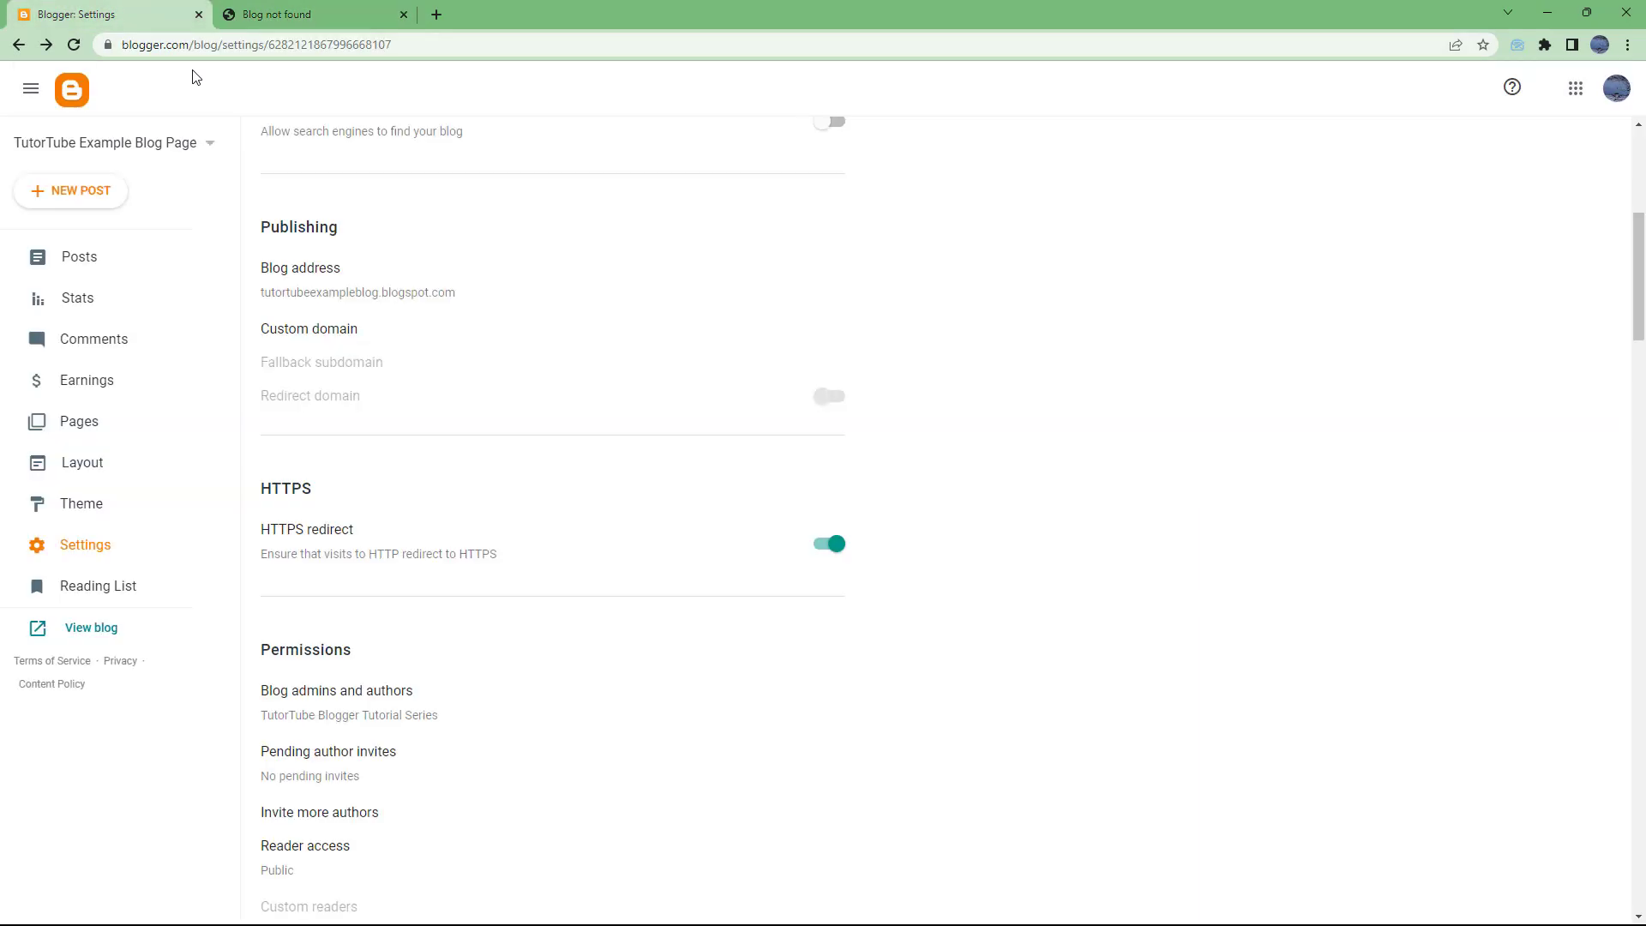
double_click(357, 291)
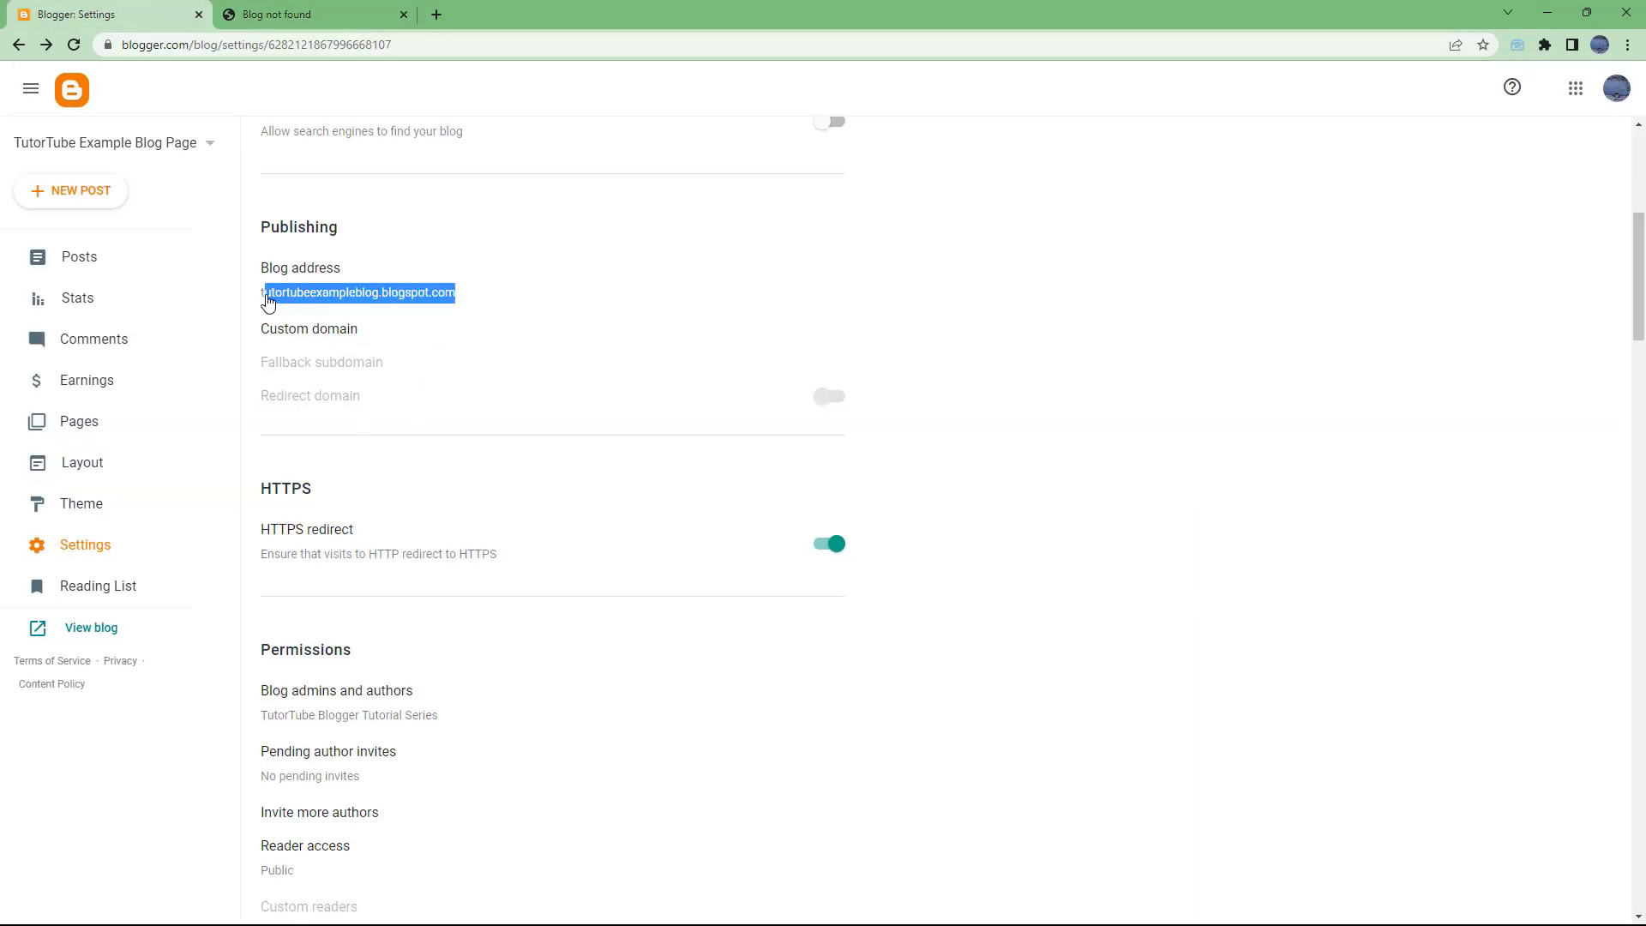
left_click(356, 292)
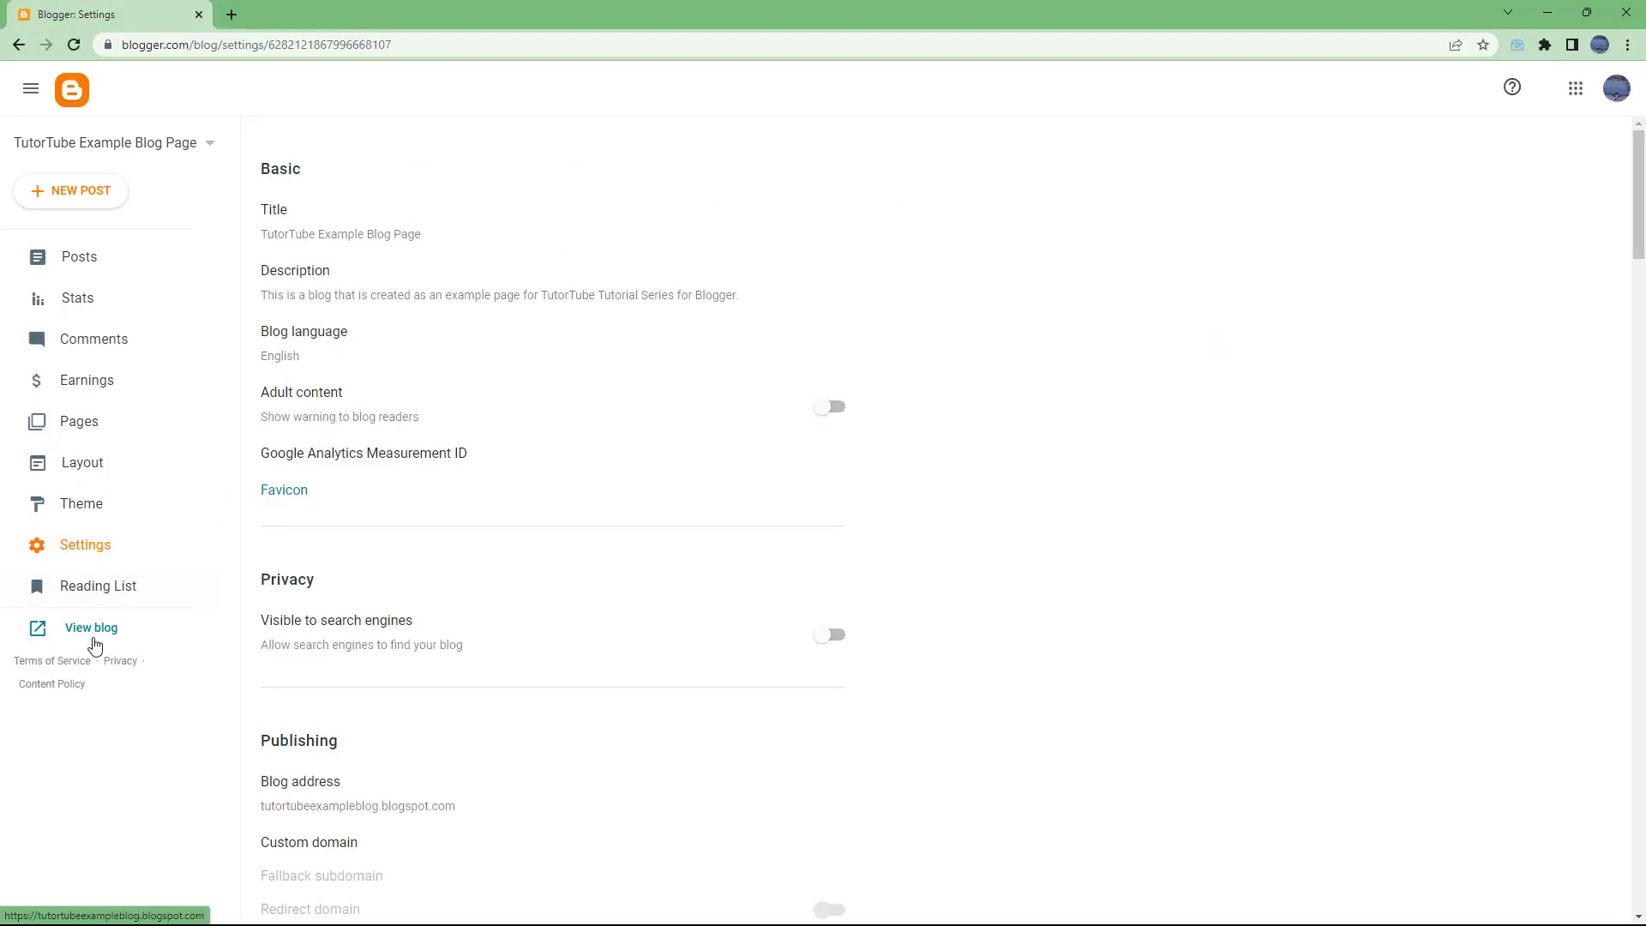
left_click(92, 627)
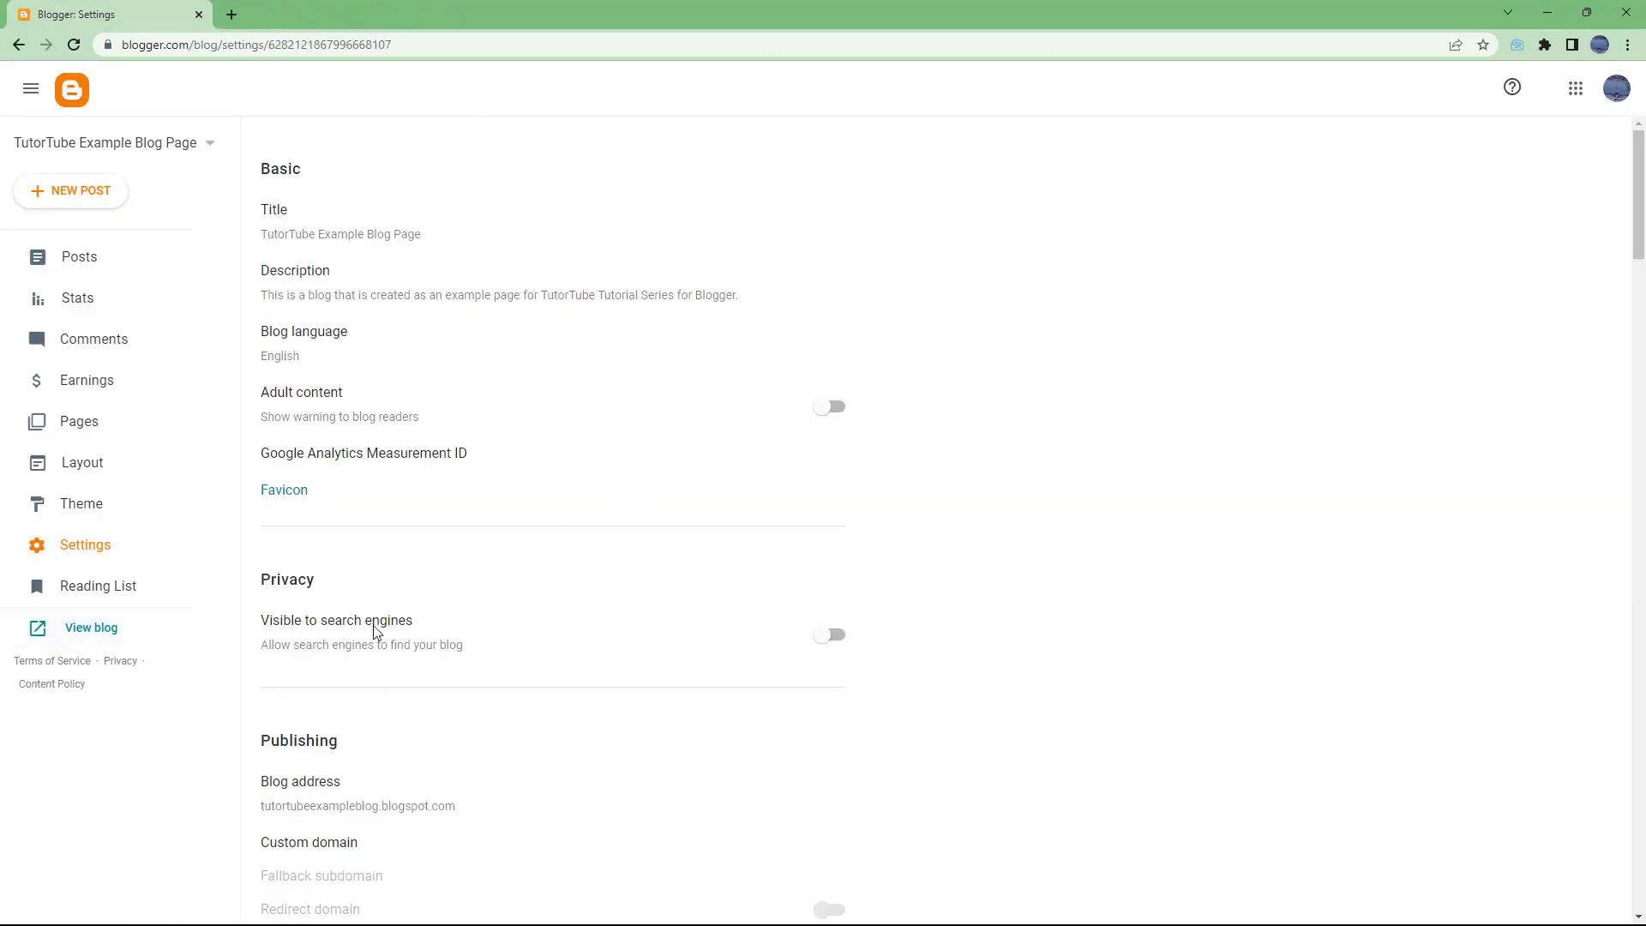
scroll("down", 3)
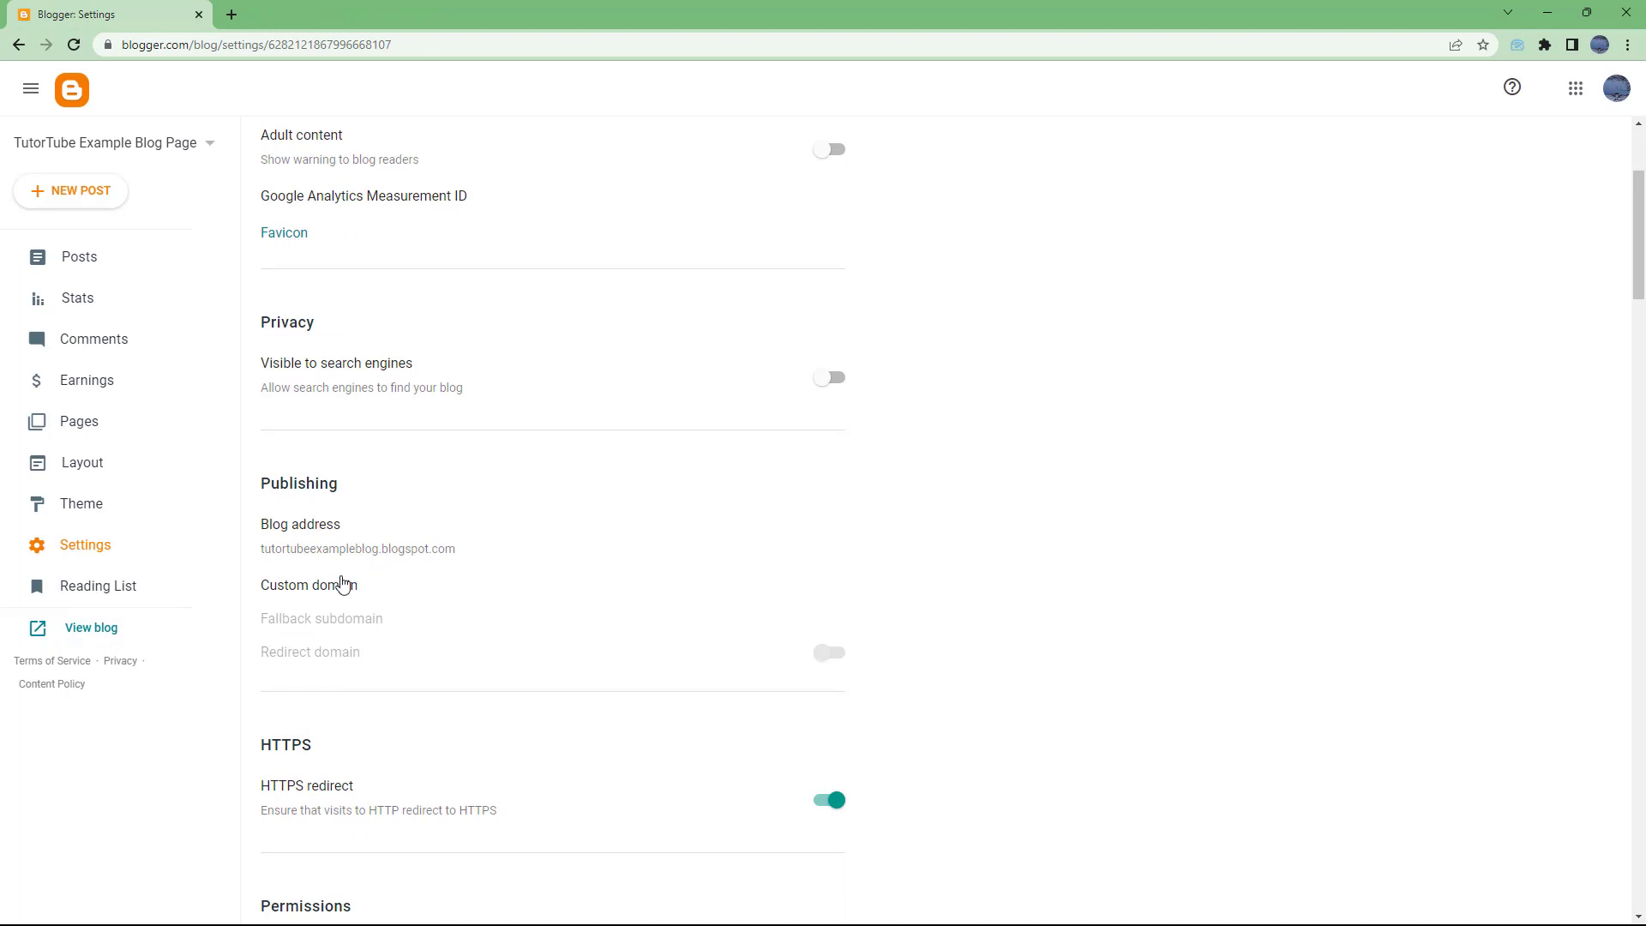
Open the Custom domain dialog under Publishing and choose to buy a domain.
left_click(308, 584)
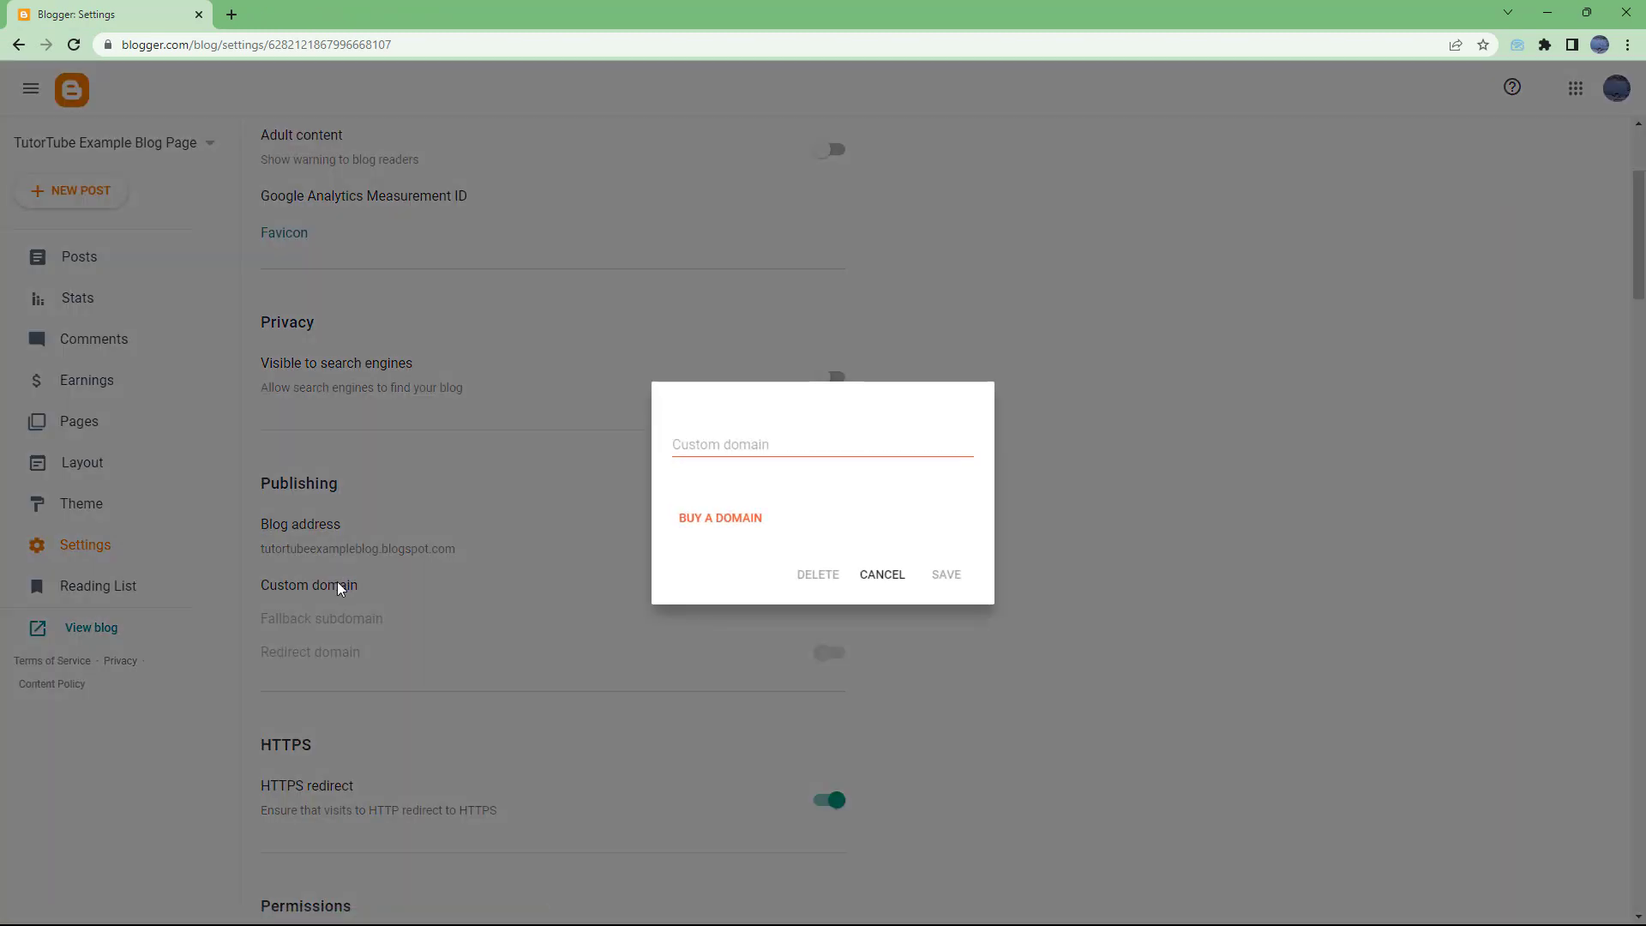
left_click(823, 444)
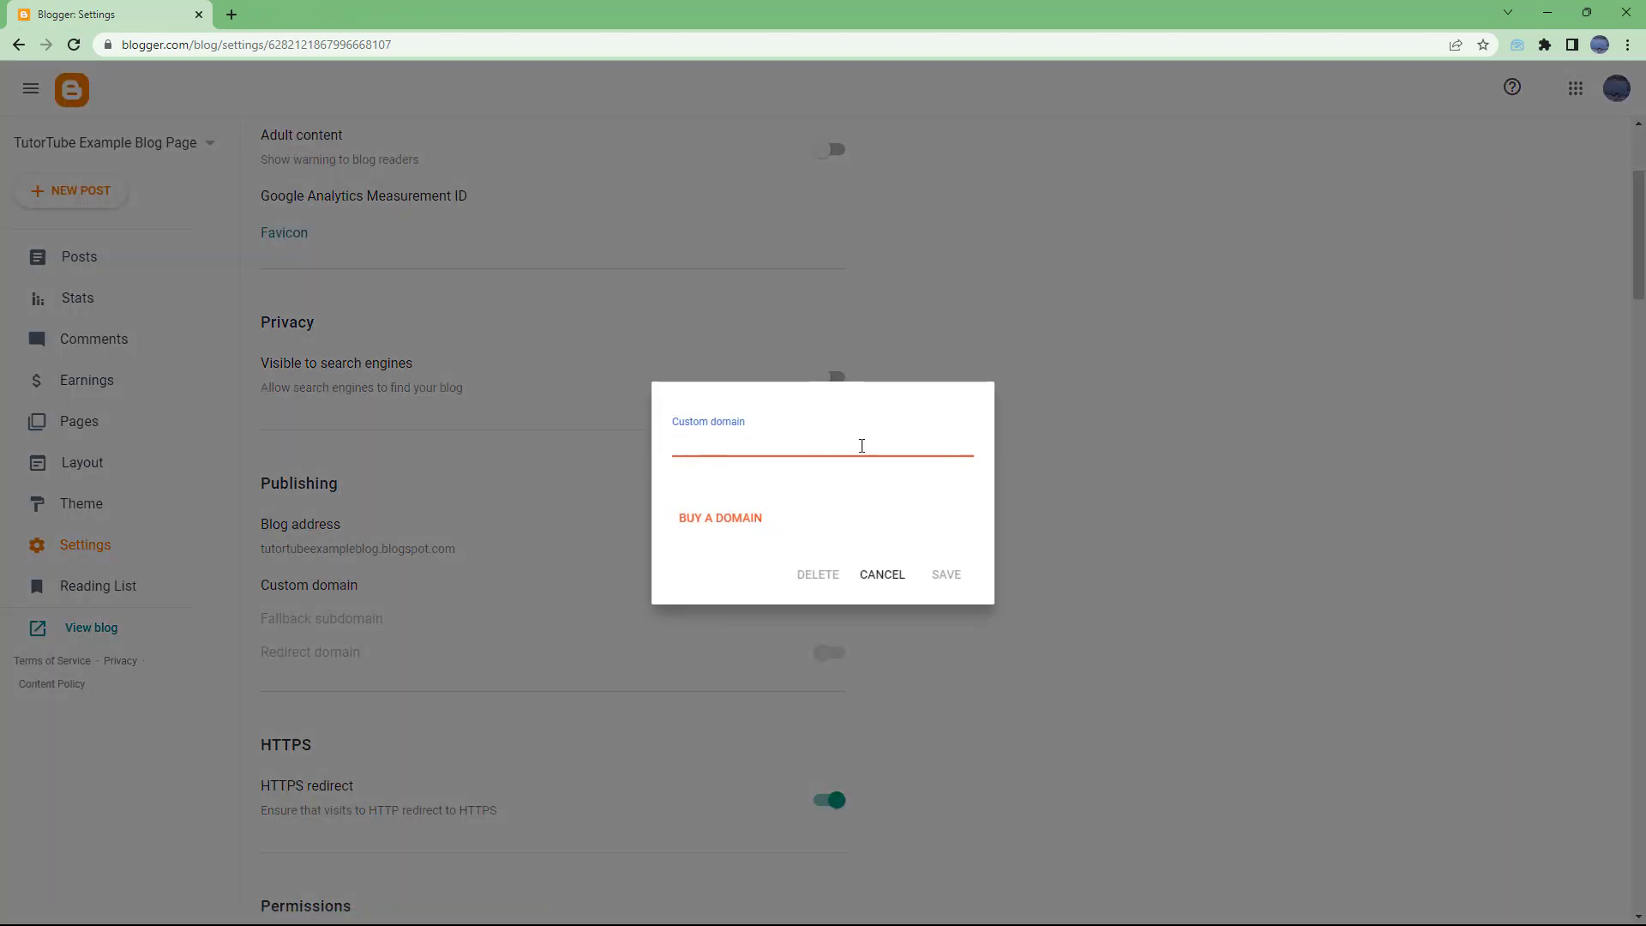
mouse_move(732, 530)
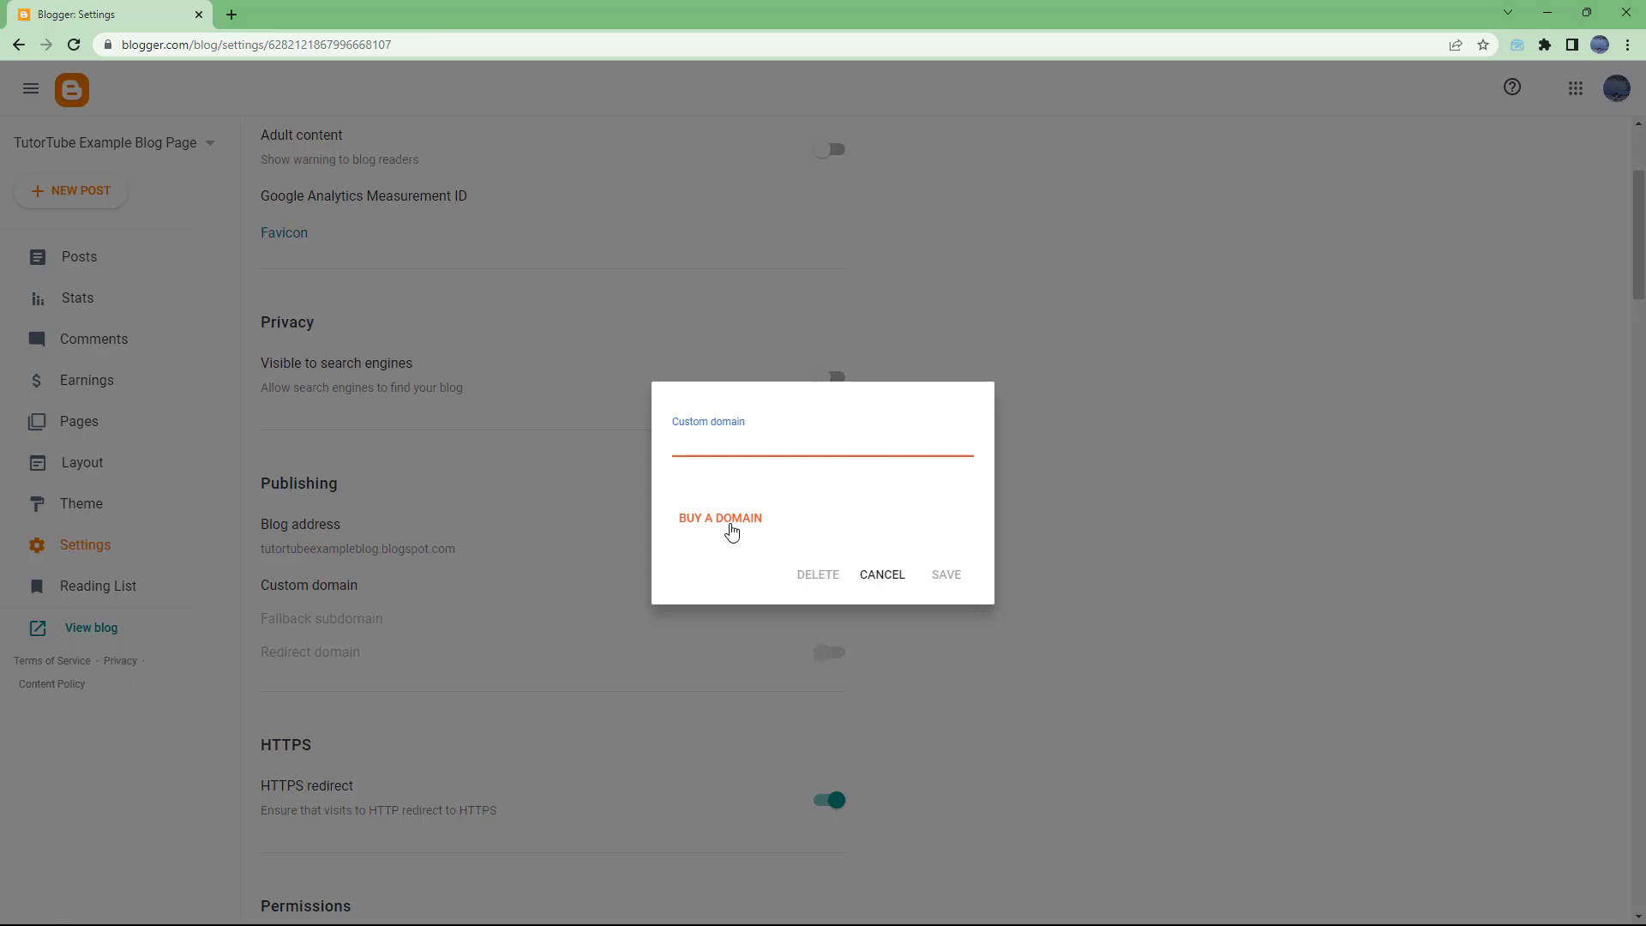
left_click(719, 518)
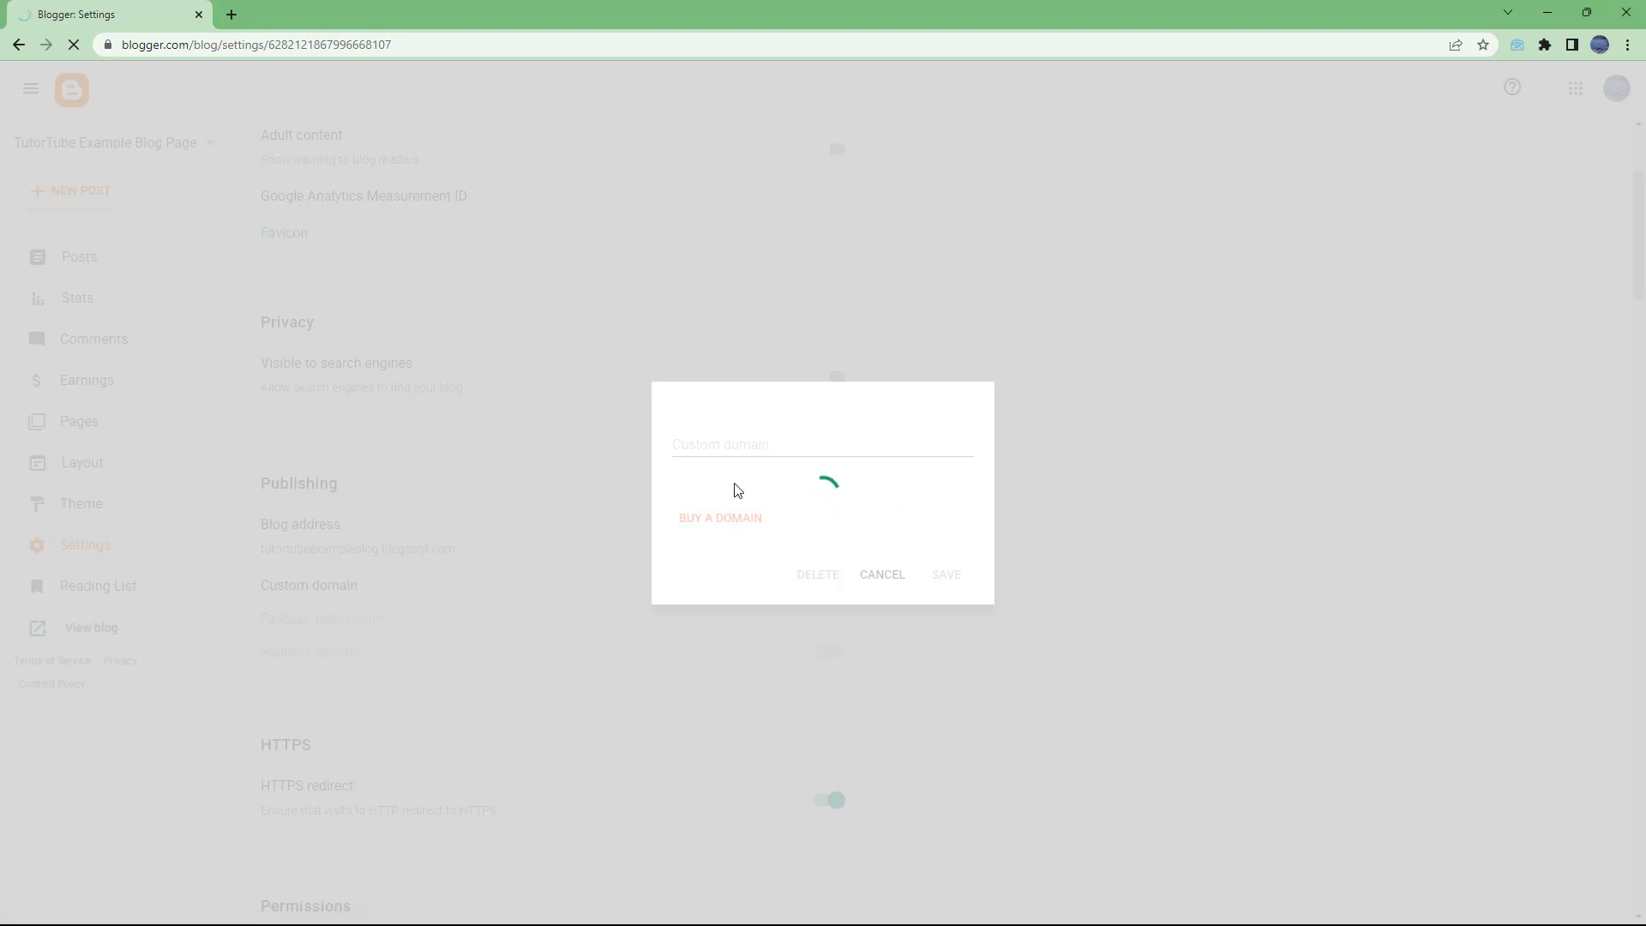
Browse Google Domains' suggested names for TutorTube Example Blog Page.
left_click(720, 518)
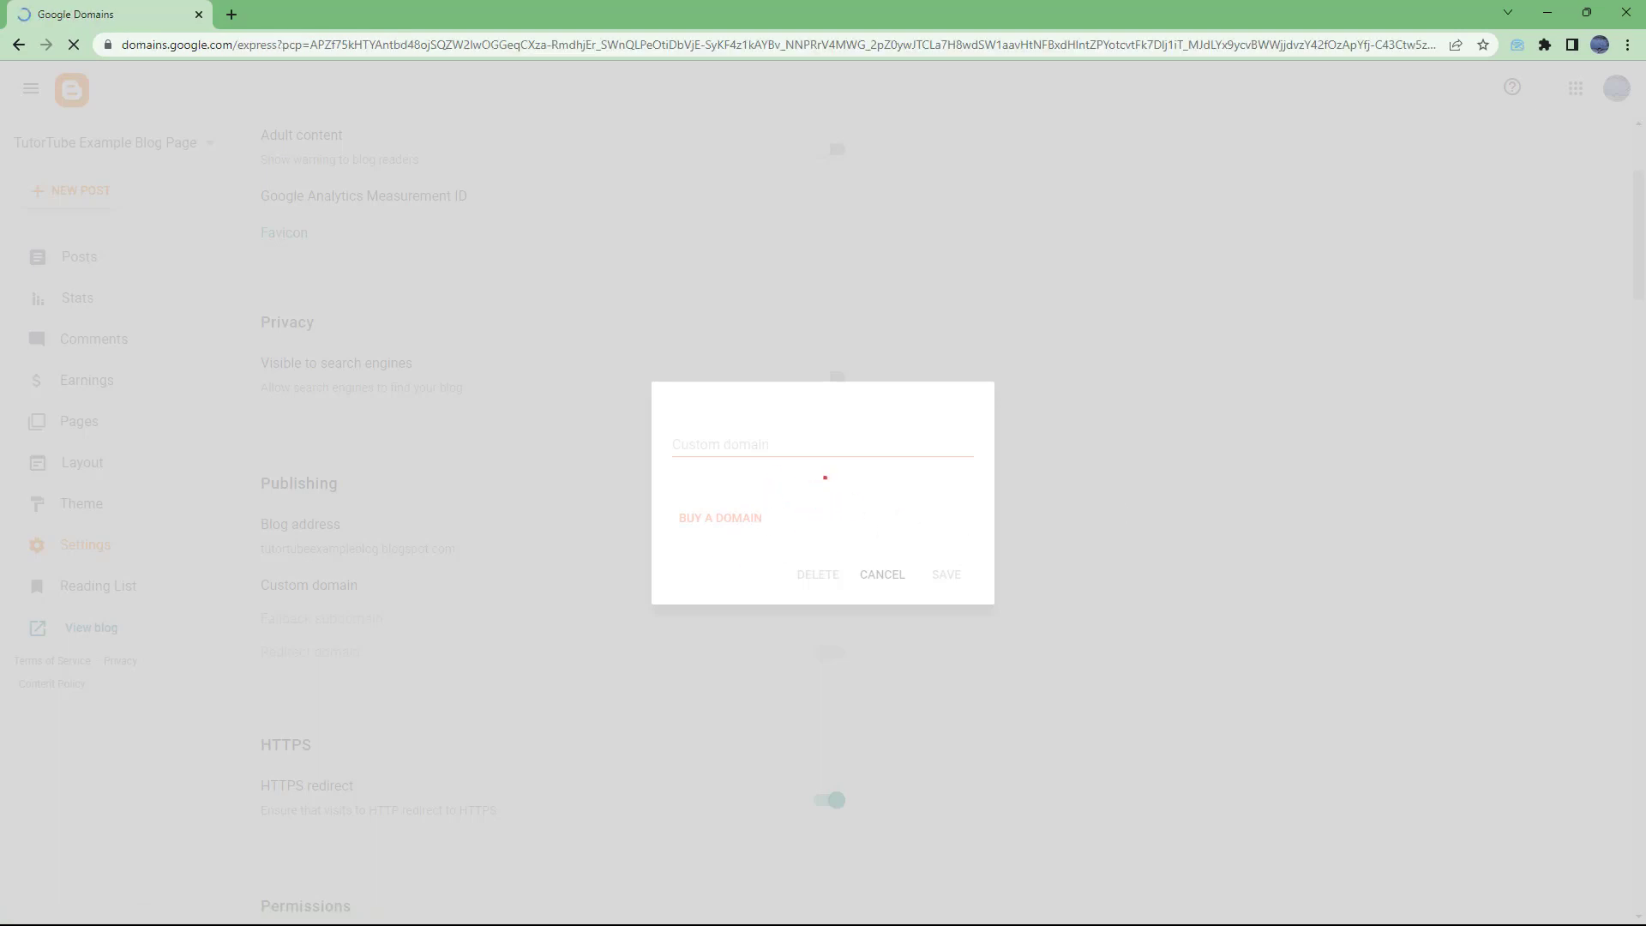
left_click(720, 518)
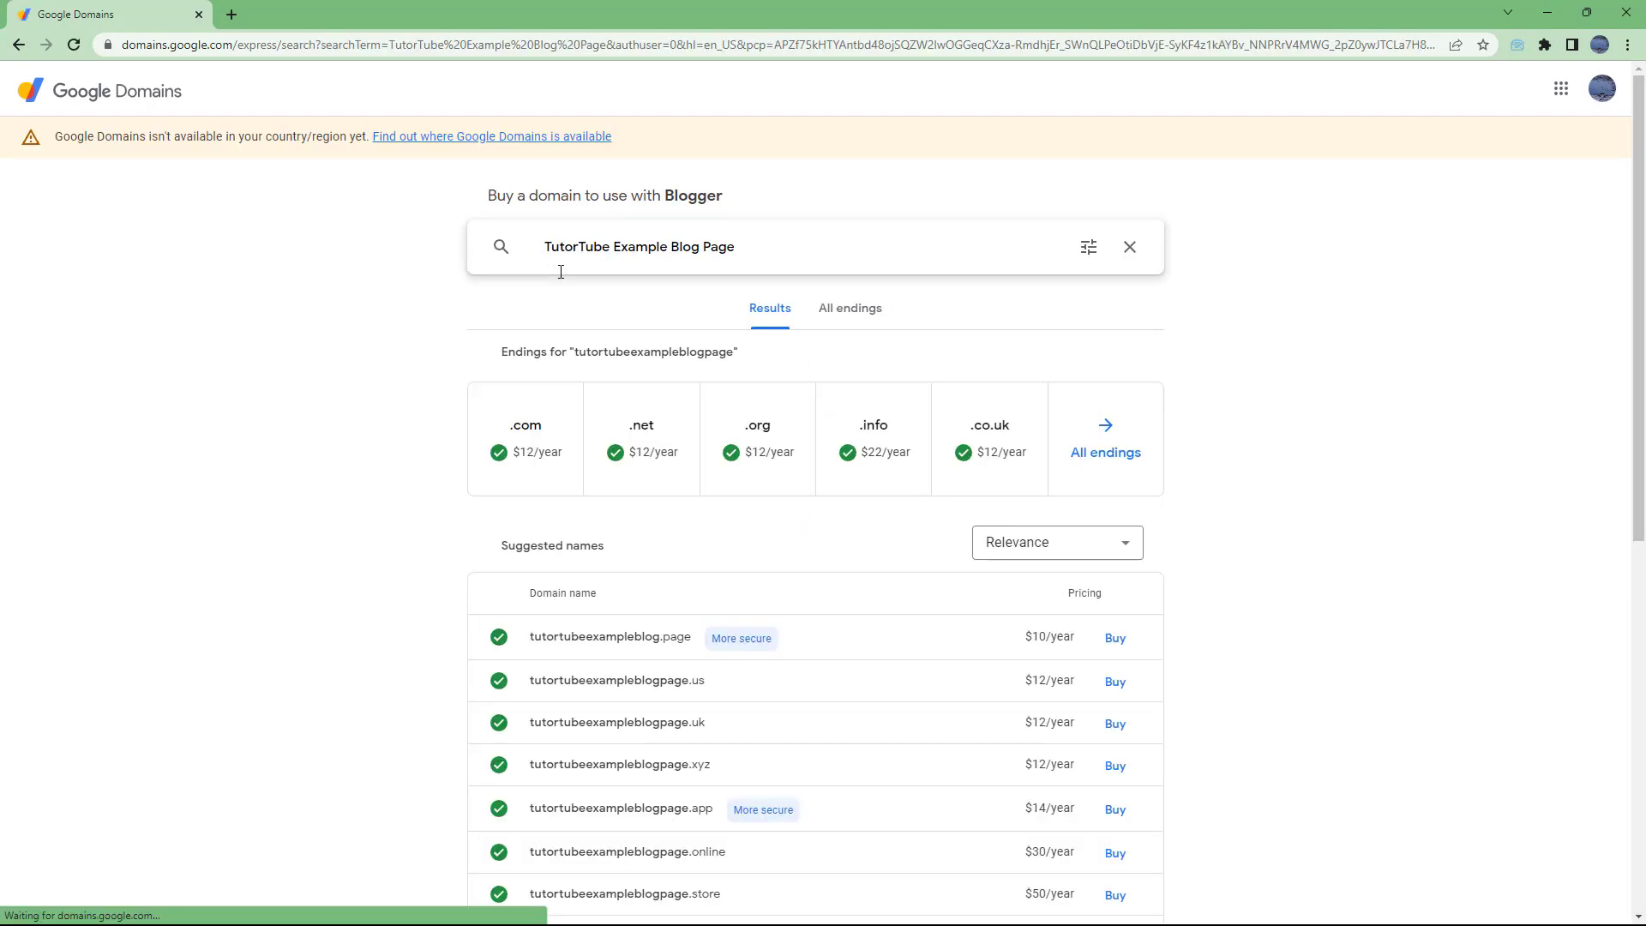
scroll("down", 3)
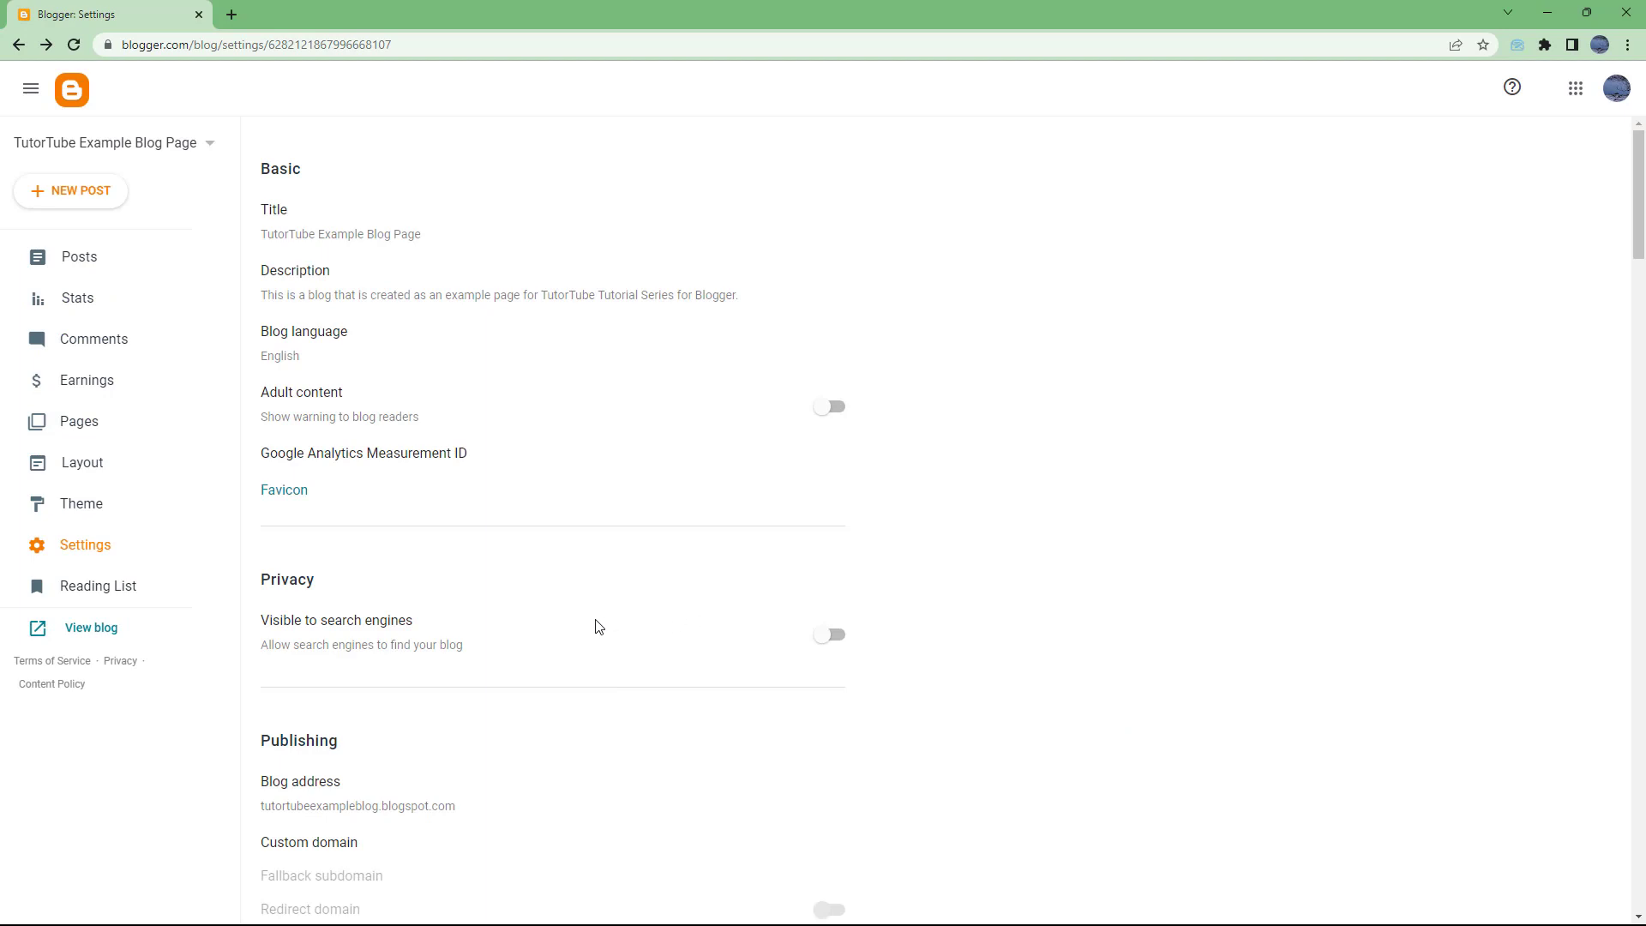
mouse_move(320, 225)
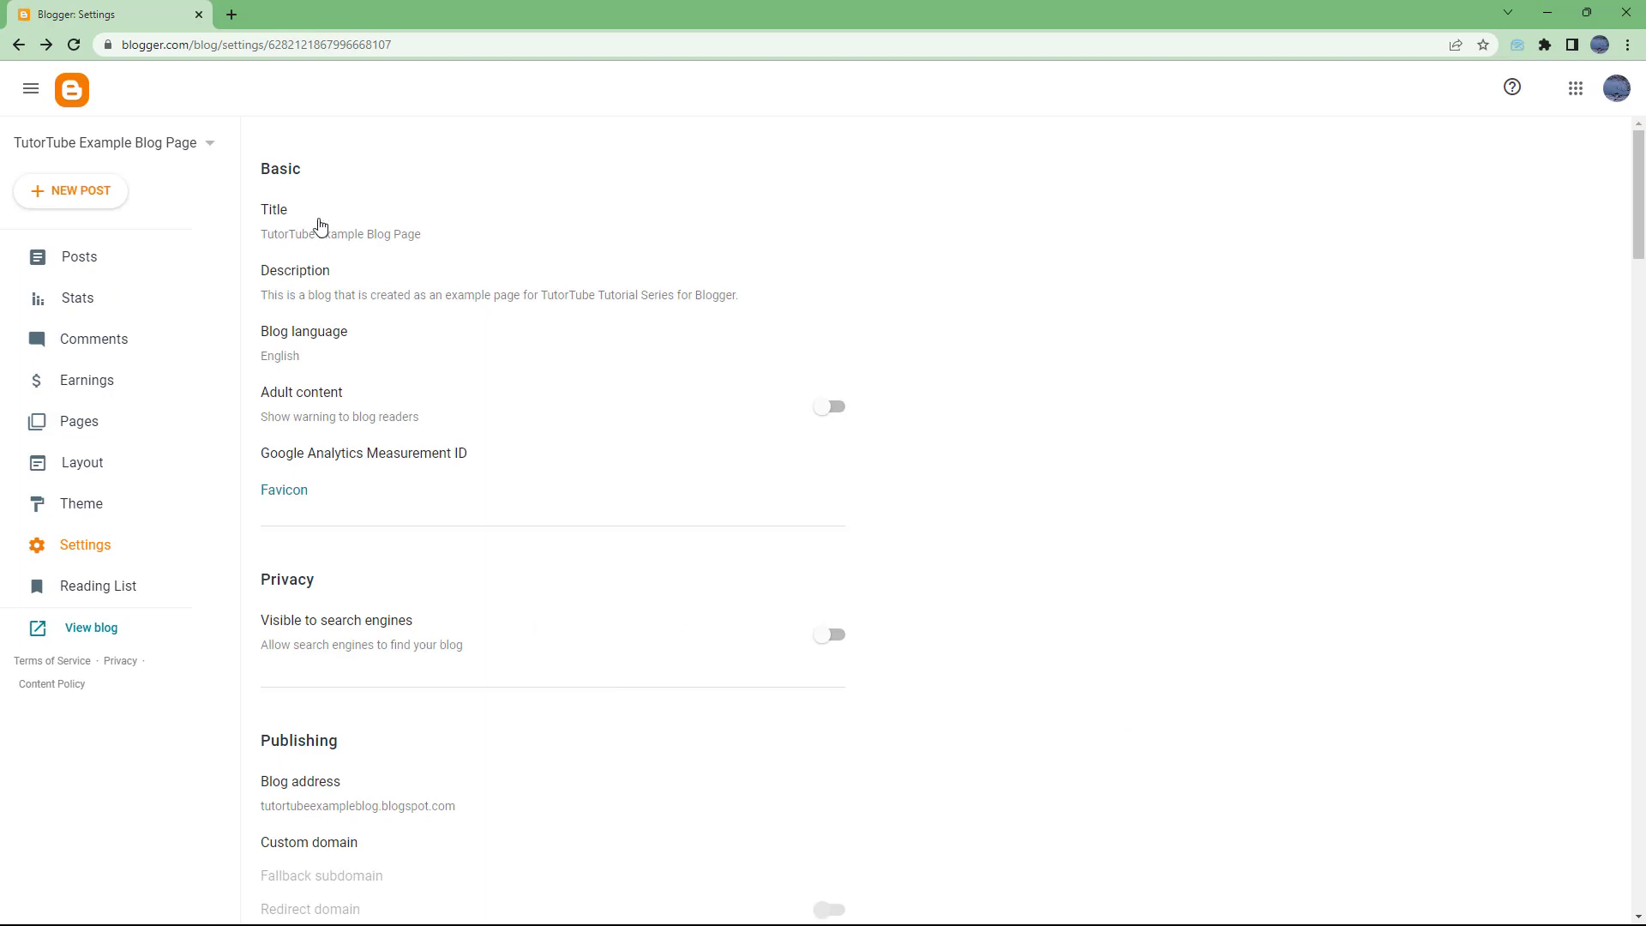
mouse_move(604, 265)
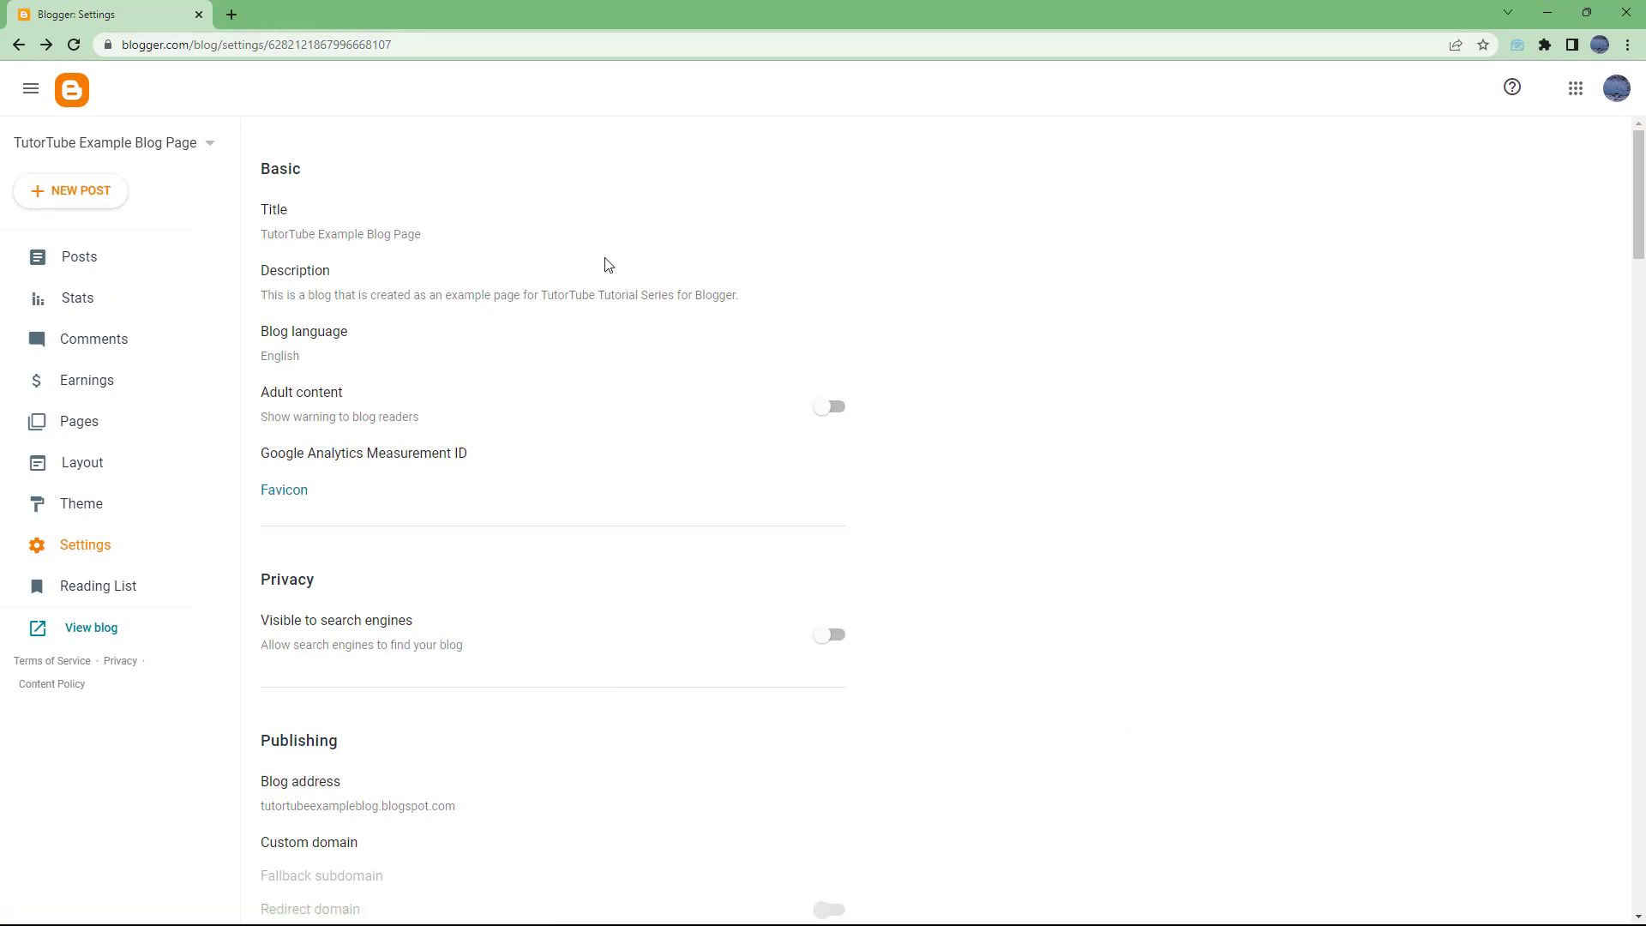
scroll("down", 3)
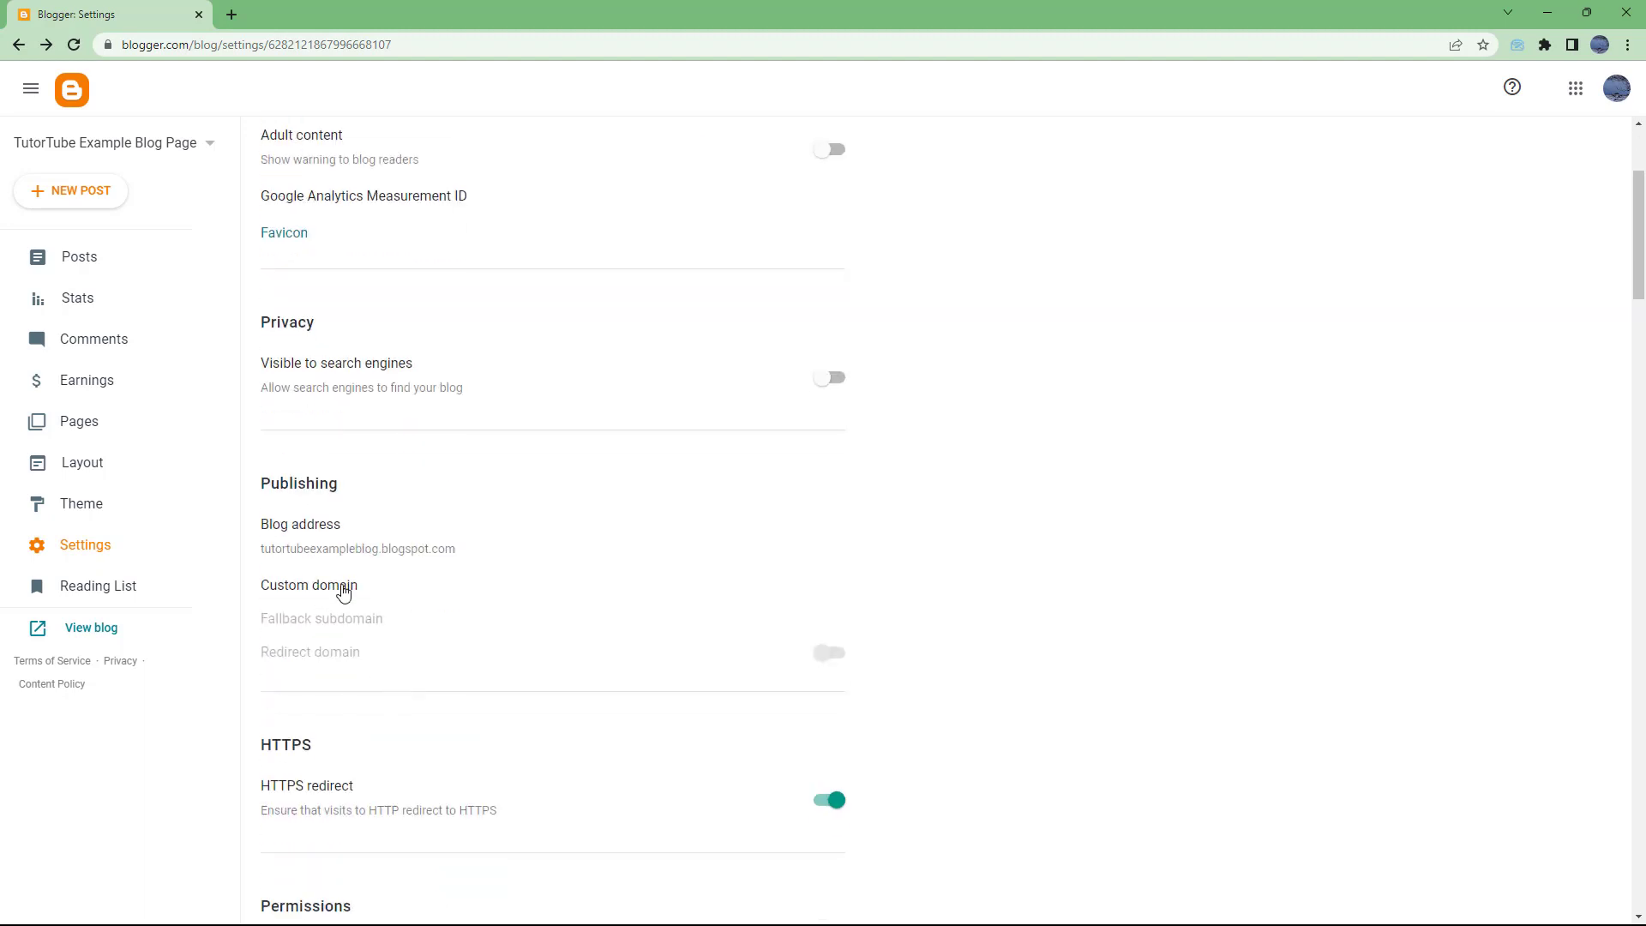
scroll("down", 3)
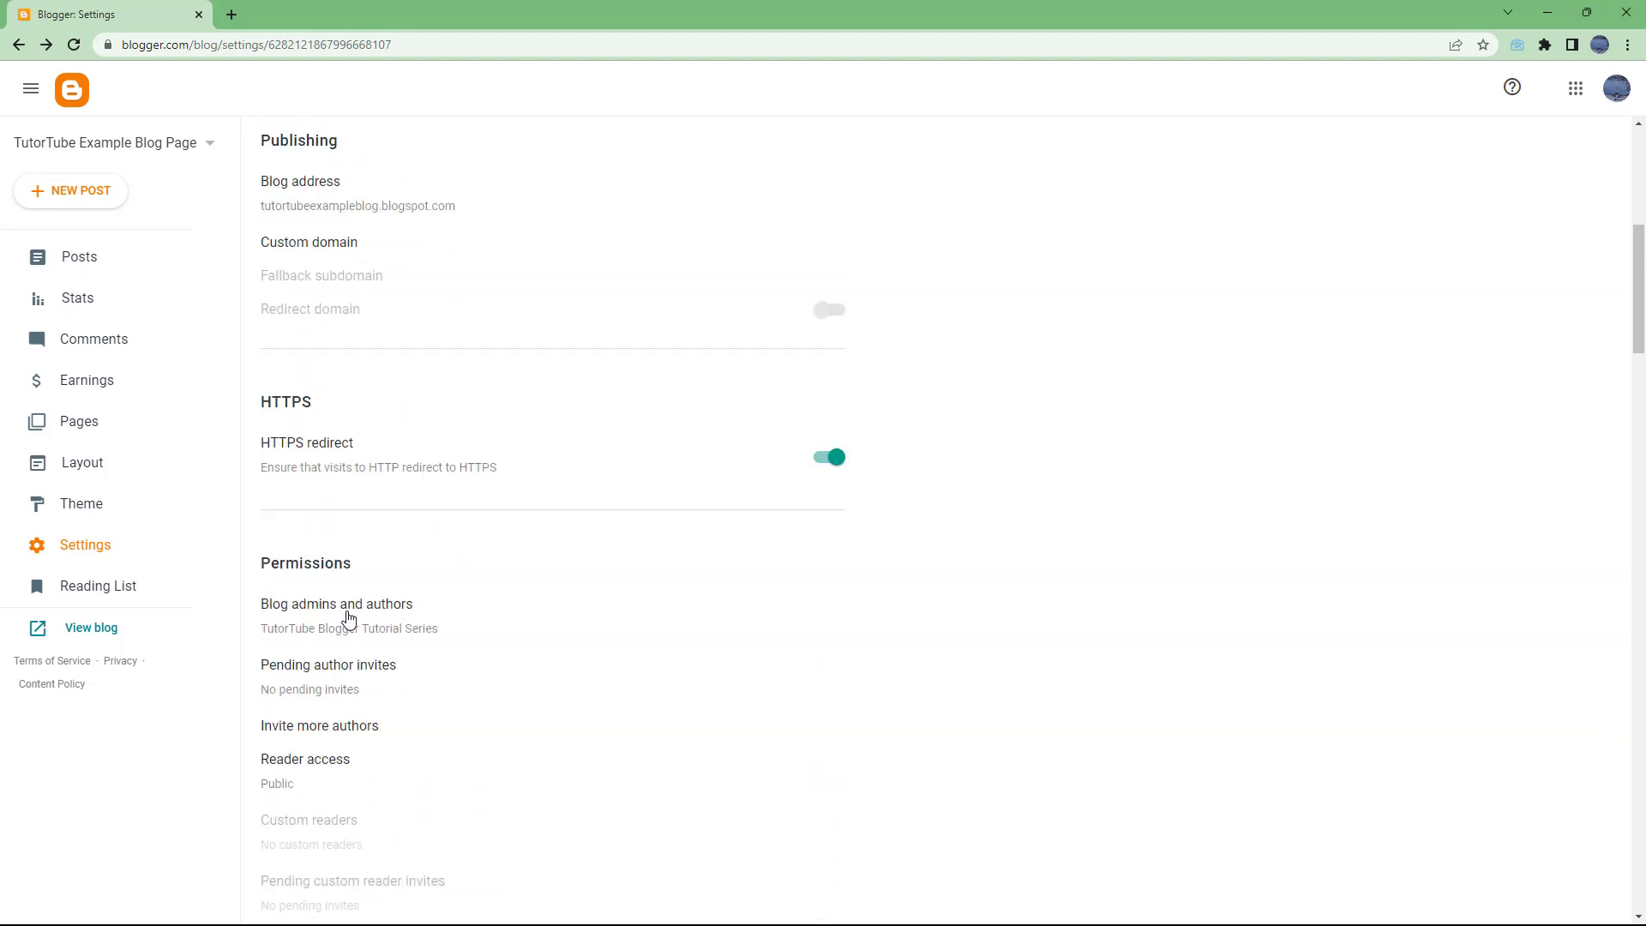
mouse_move(423, 460)
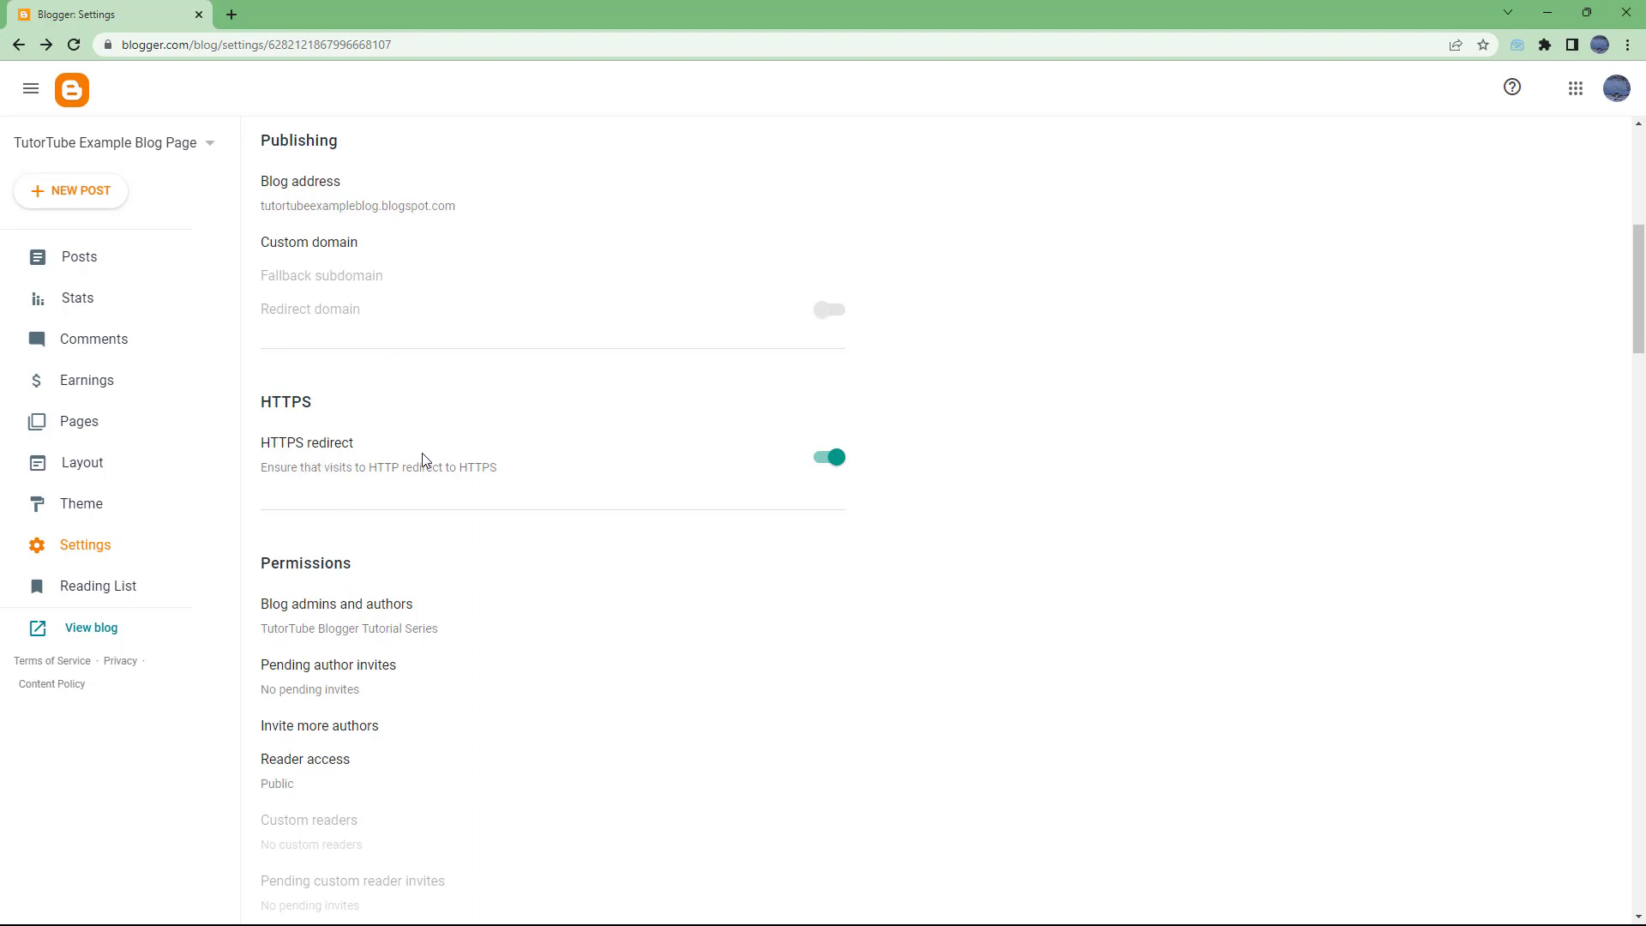
mouse_move(379, 518)
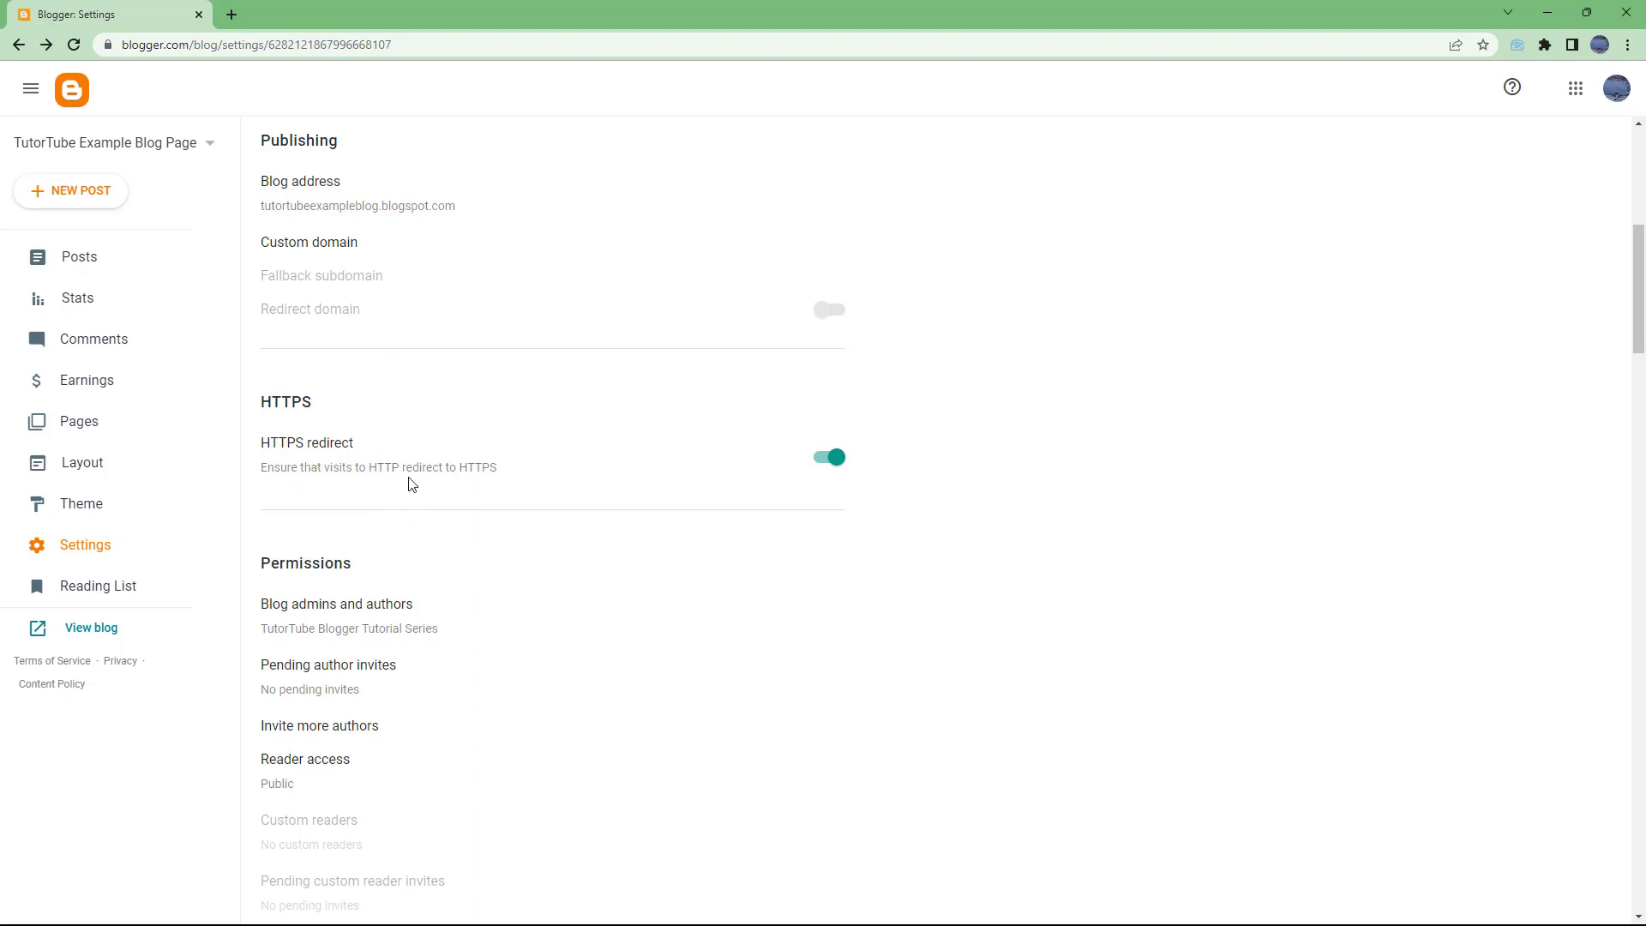
mouse_move(494, 473)
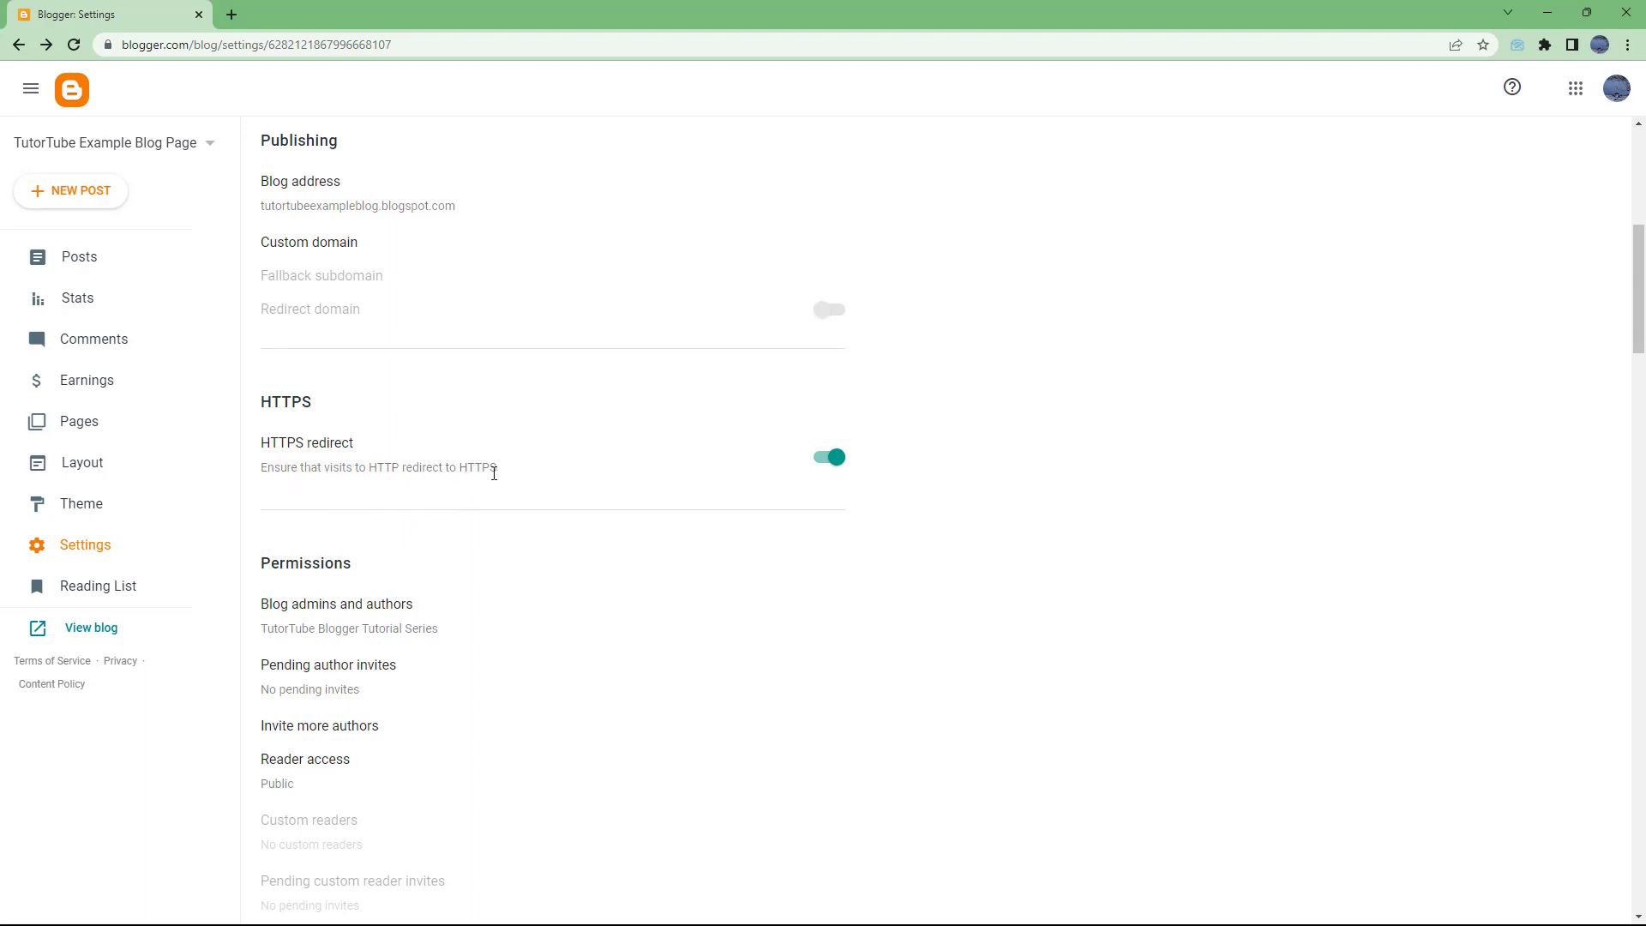
mouse_move(187, 619)
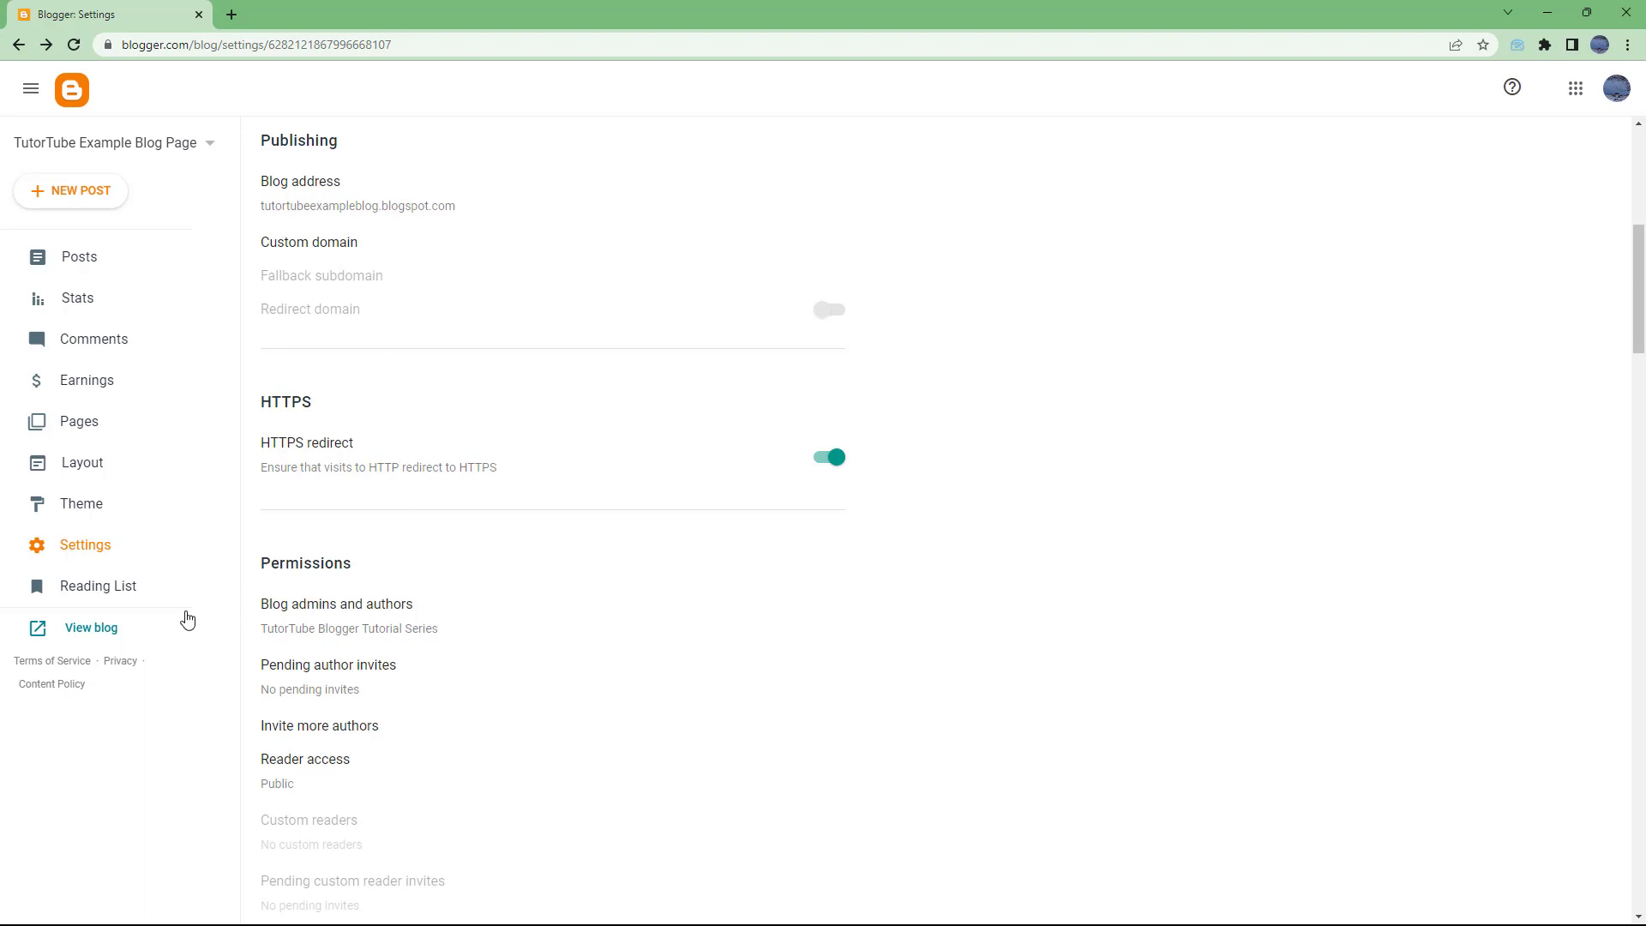
View the live blog in a new tab, verify its secure connection, and return to Settings.
left_click(89, 627)
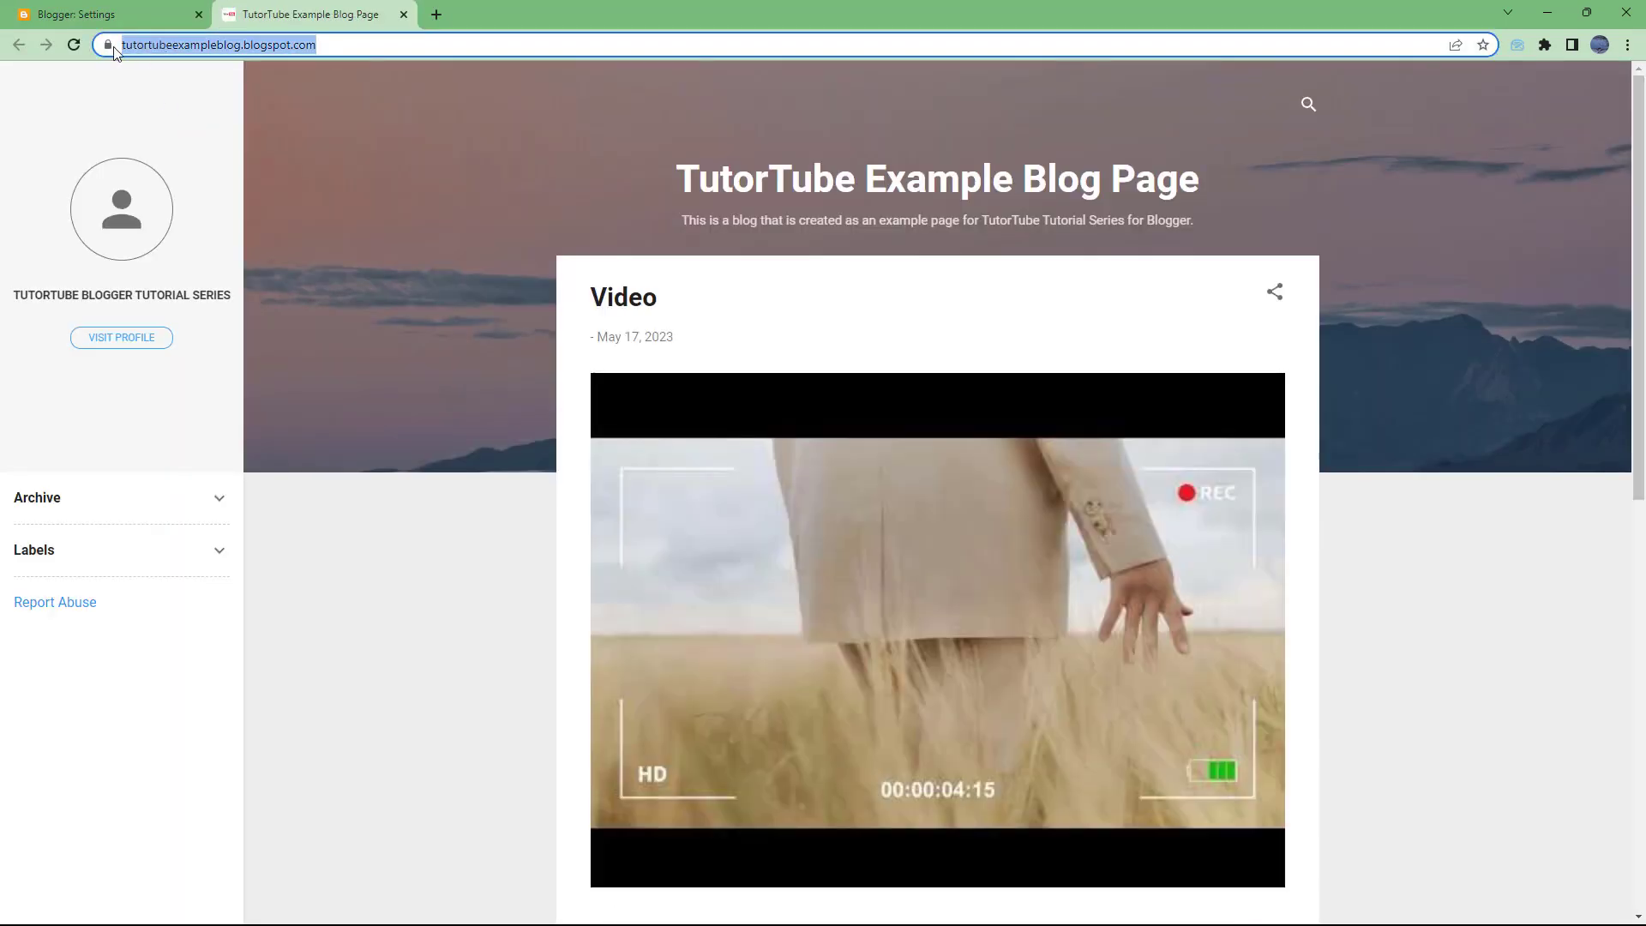
left_click(104, 44)
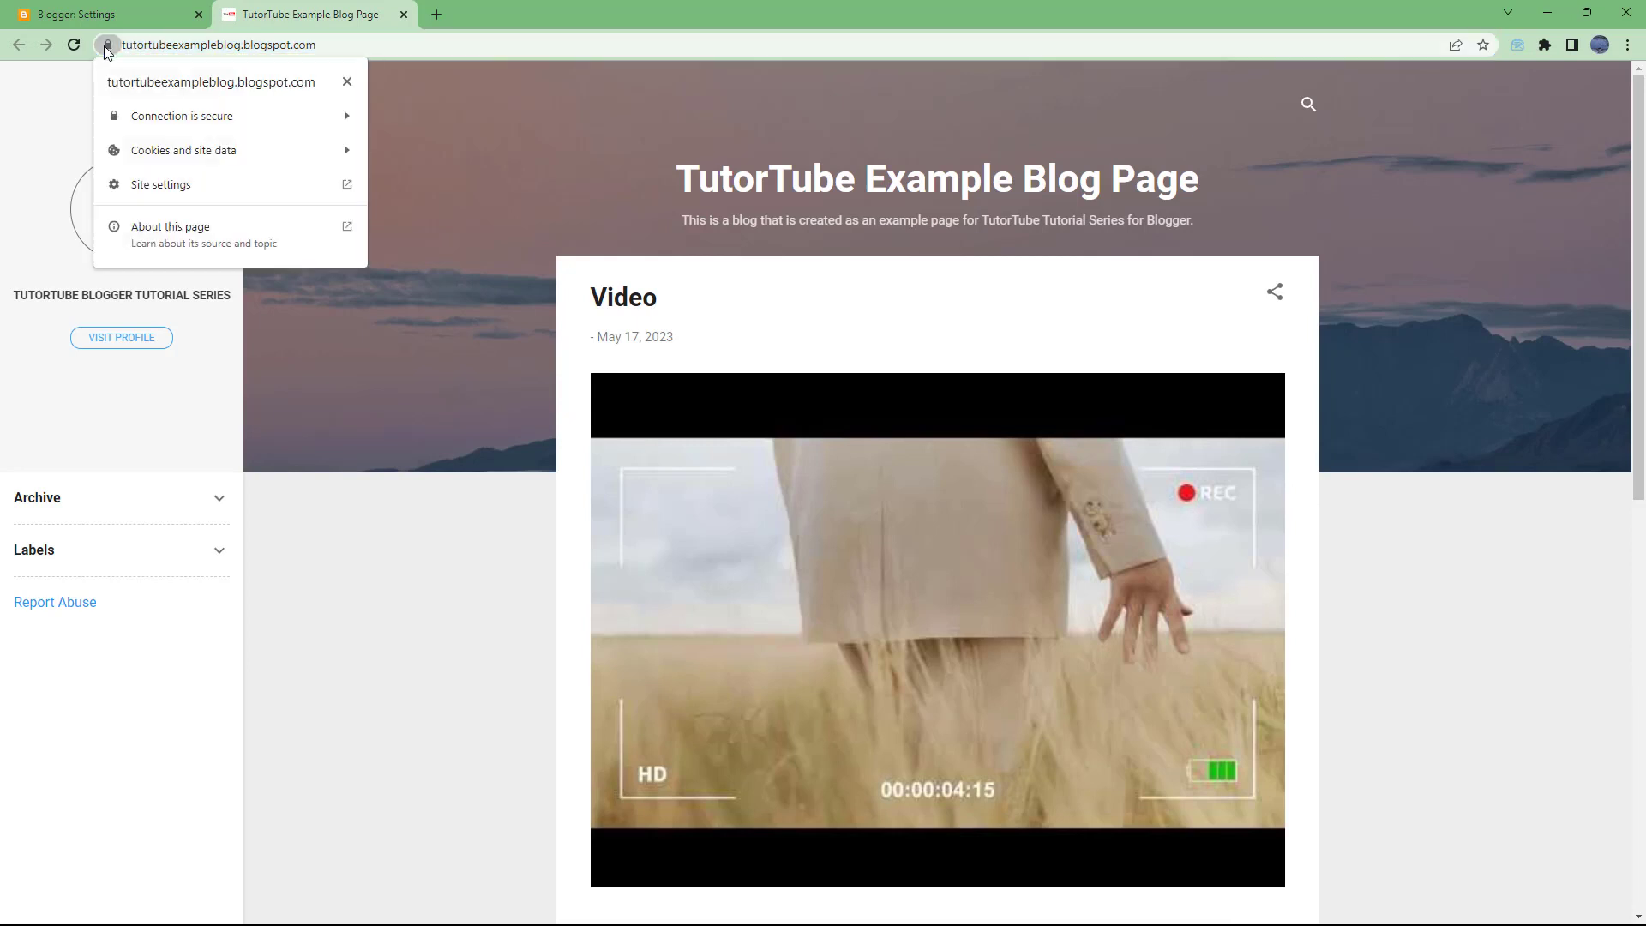
left_click(73, 13)
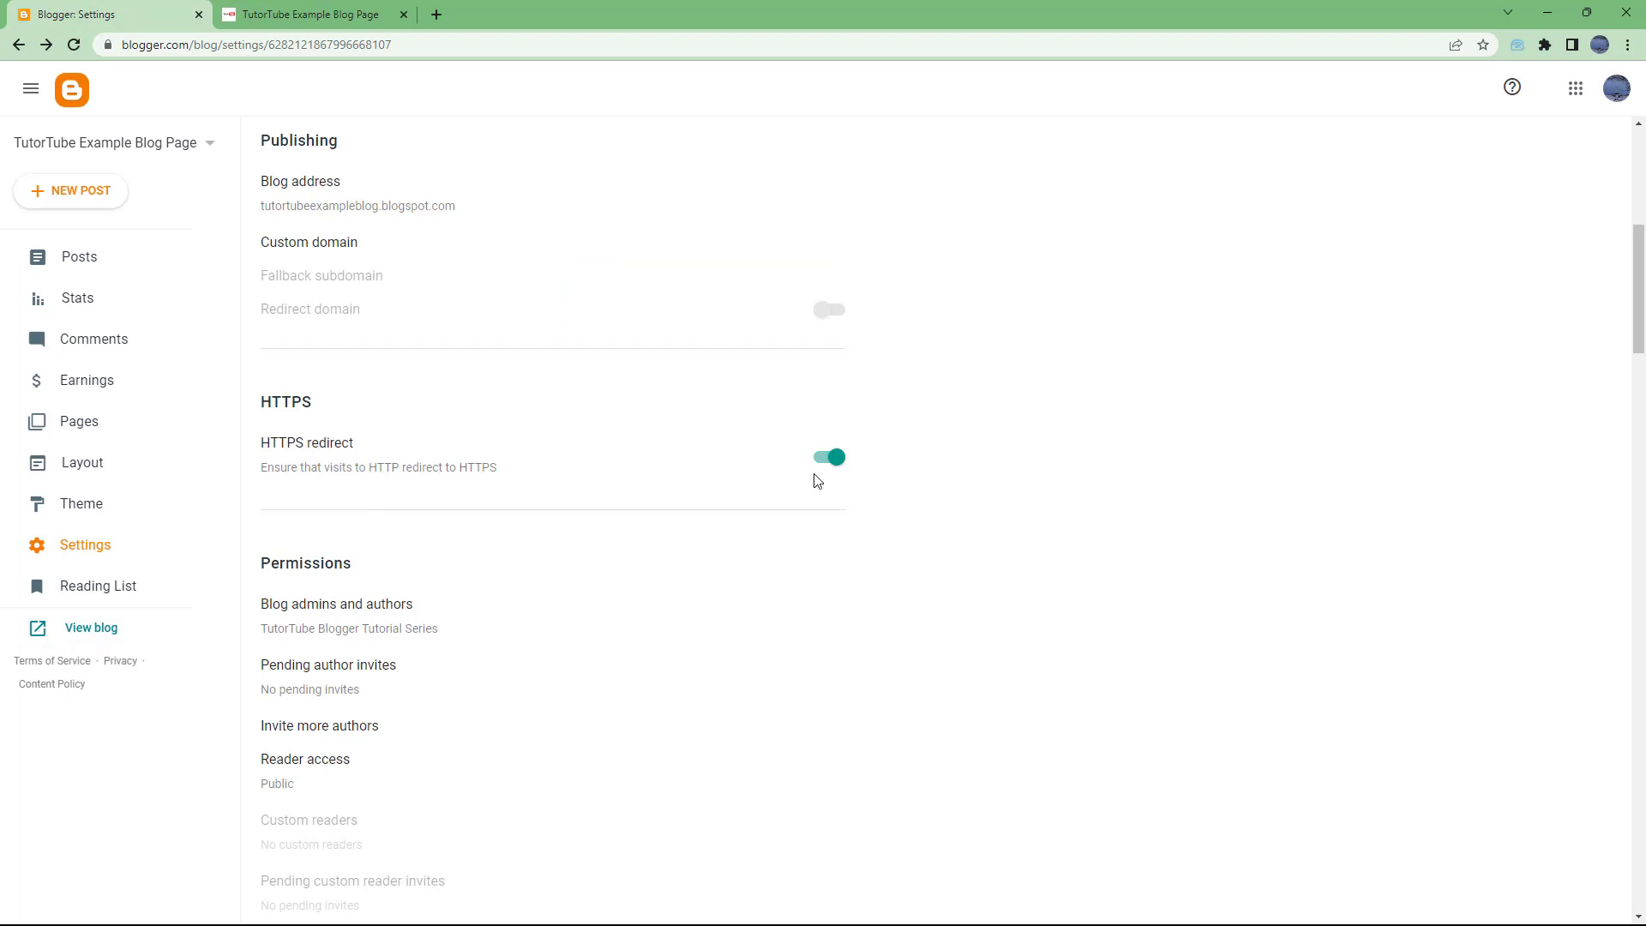
mouse_move(868, 487)
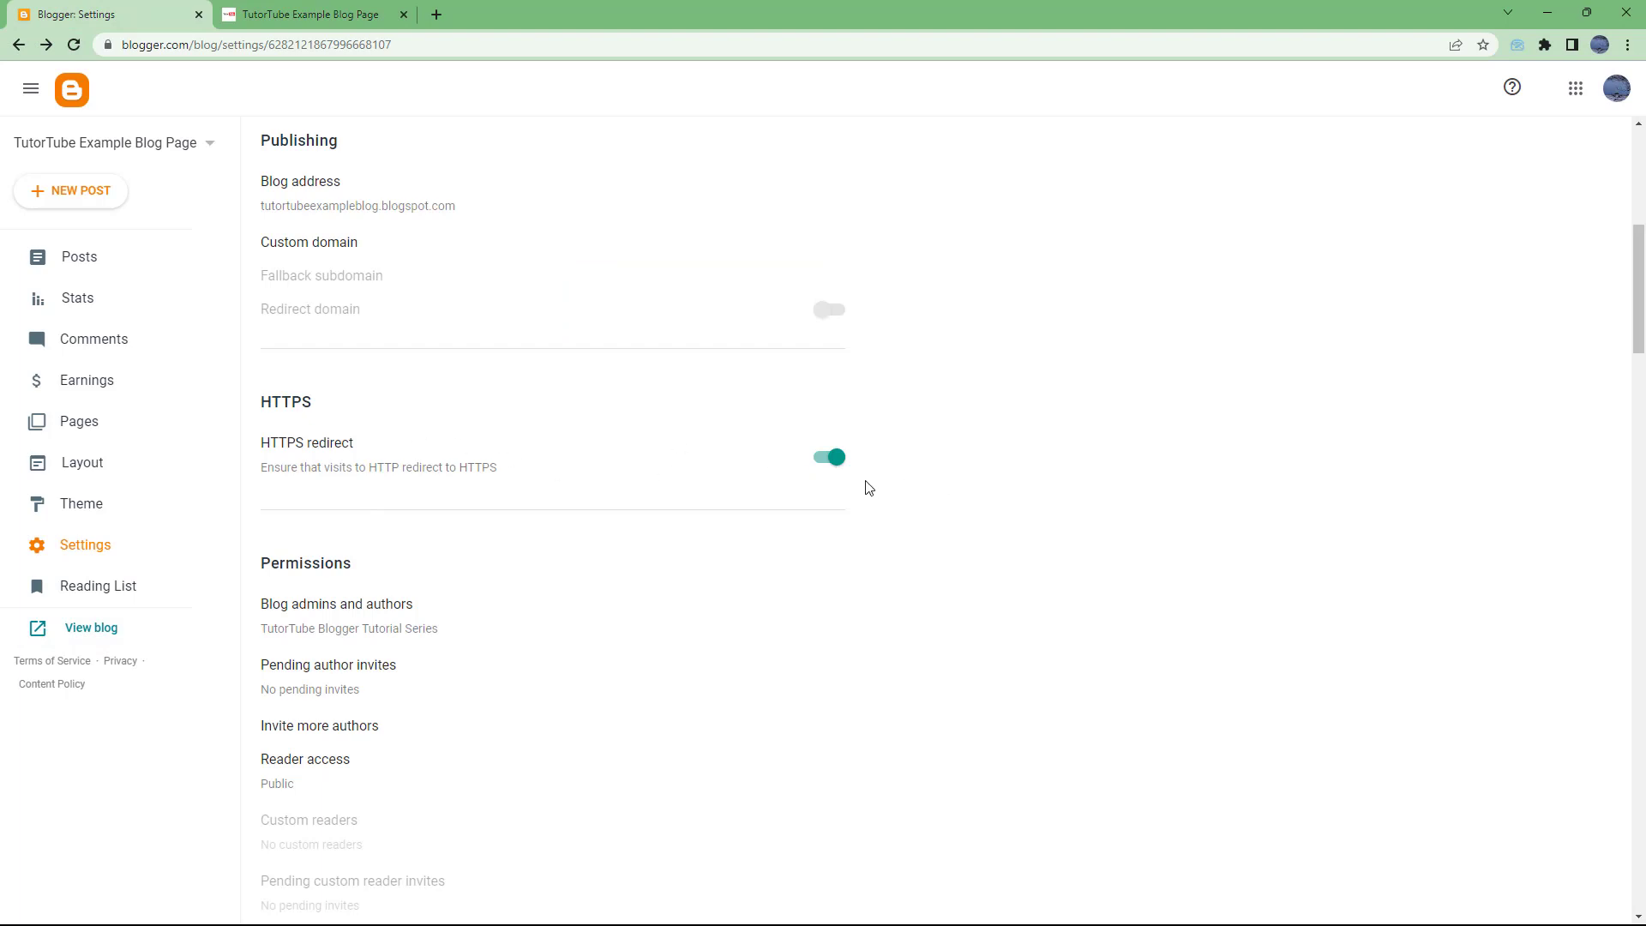
left_click(828, 457)
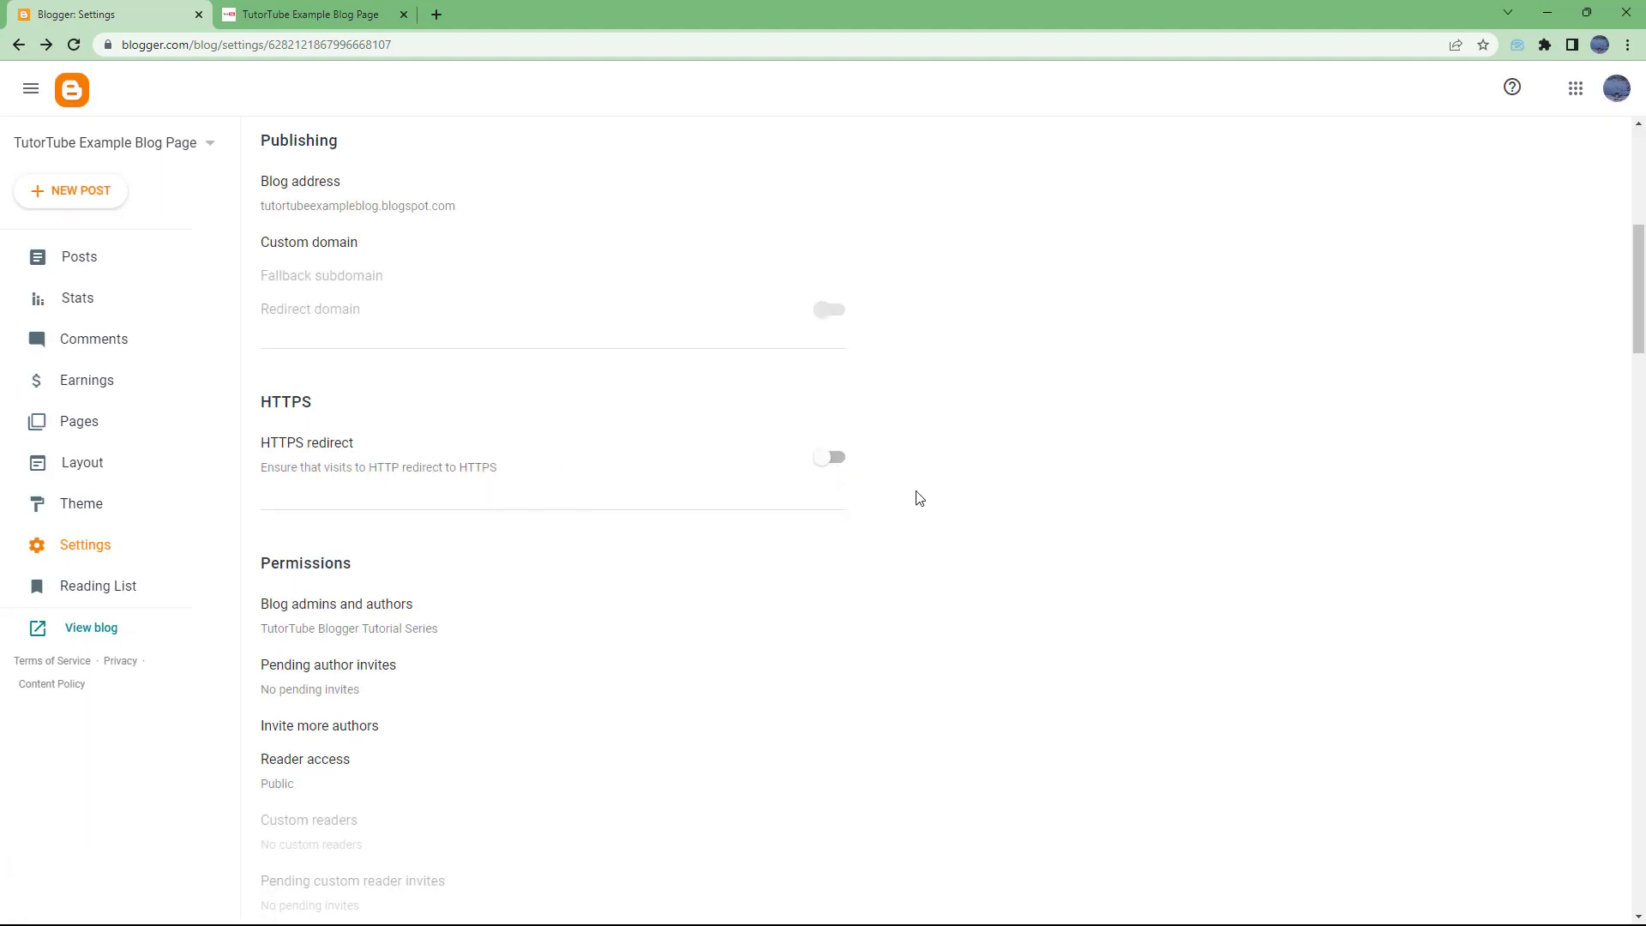
left_click(829, 457)
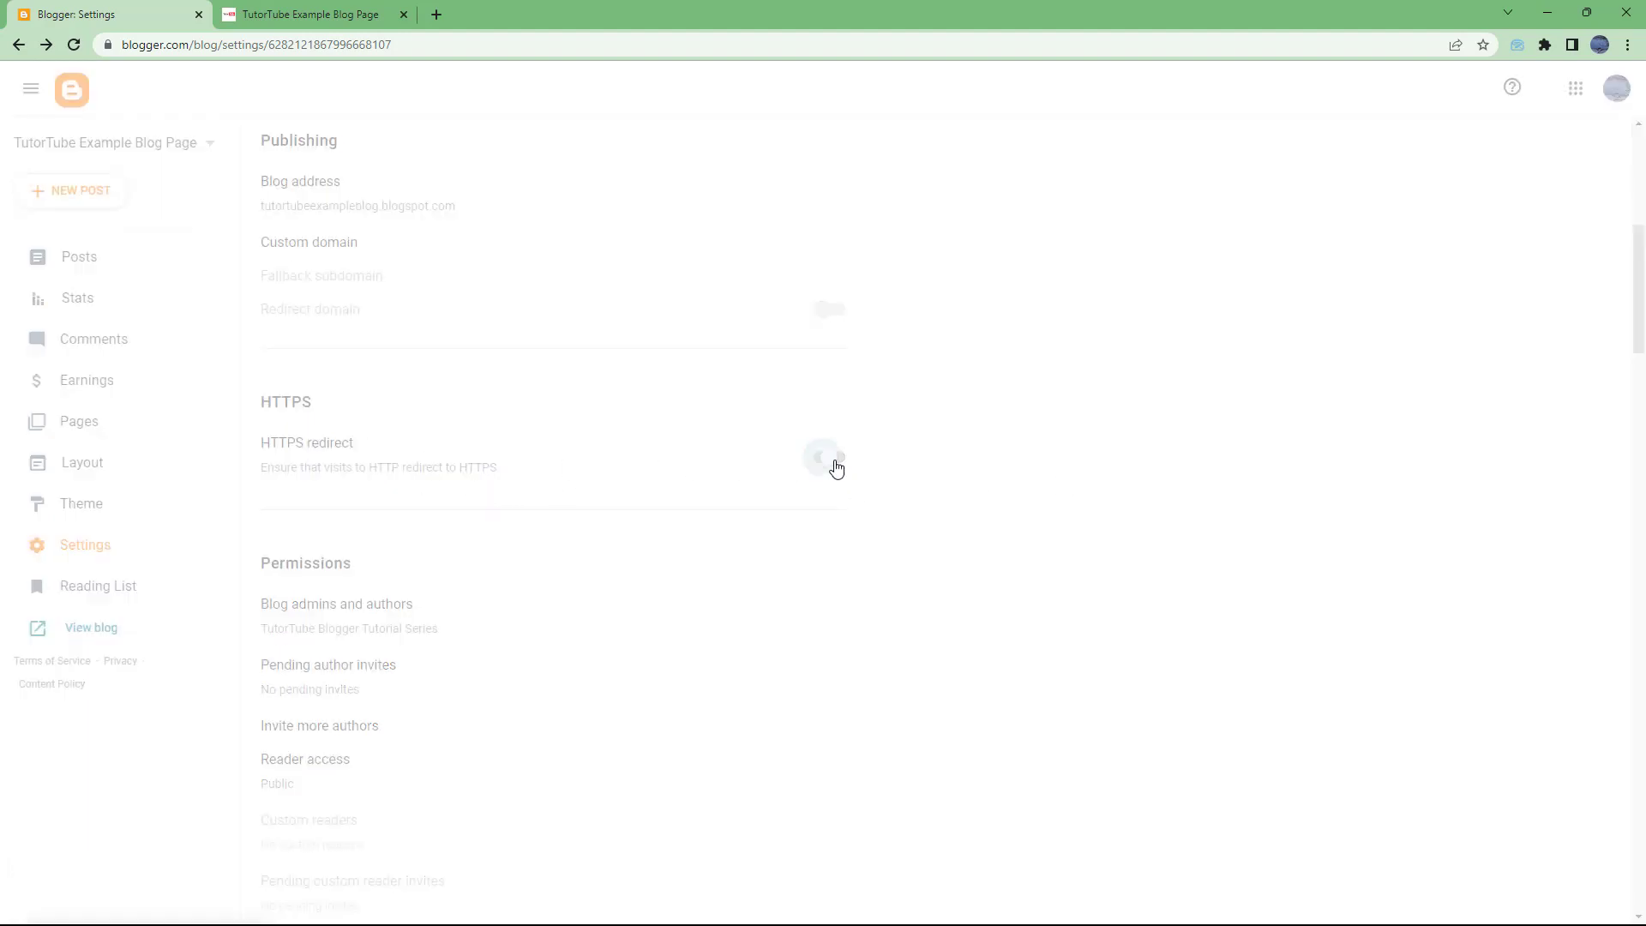
left_click(828, 457)
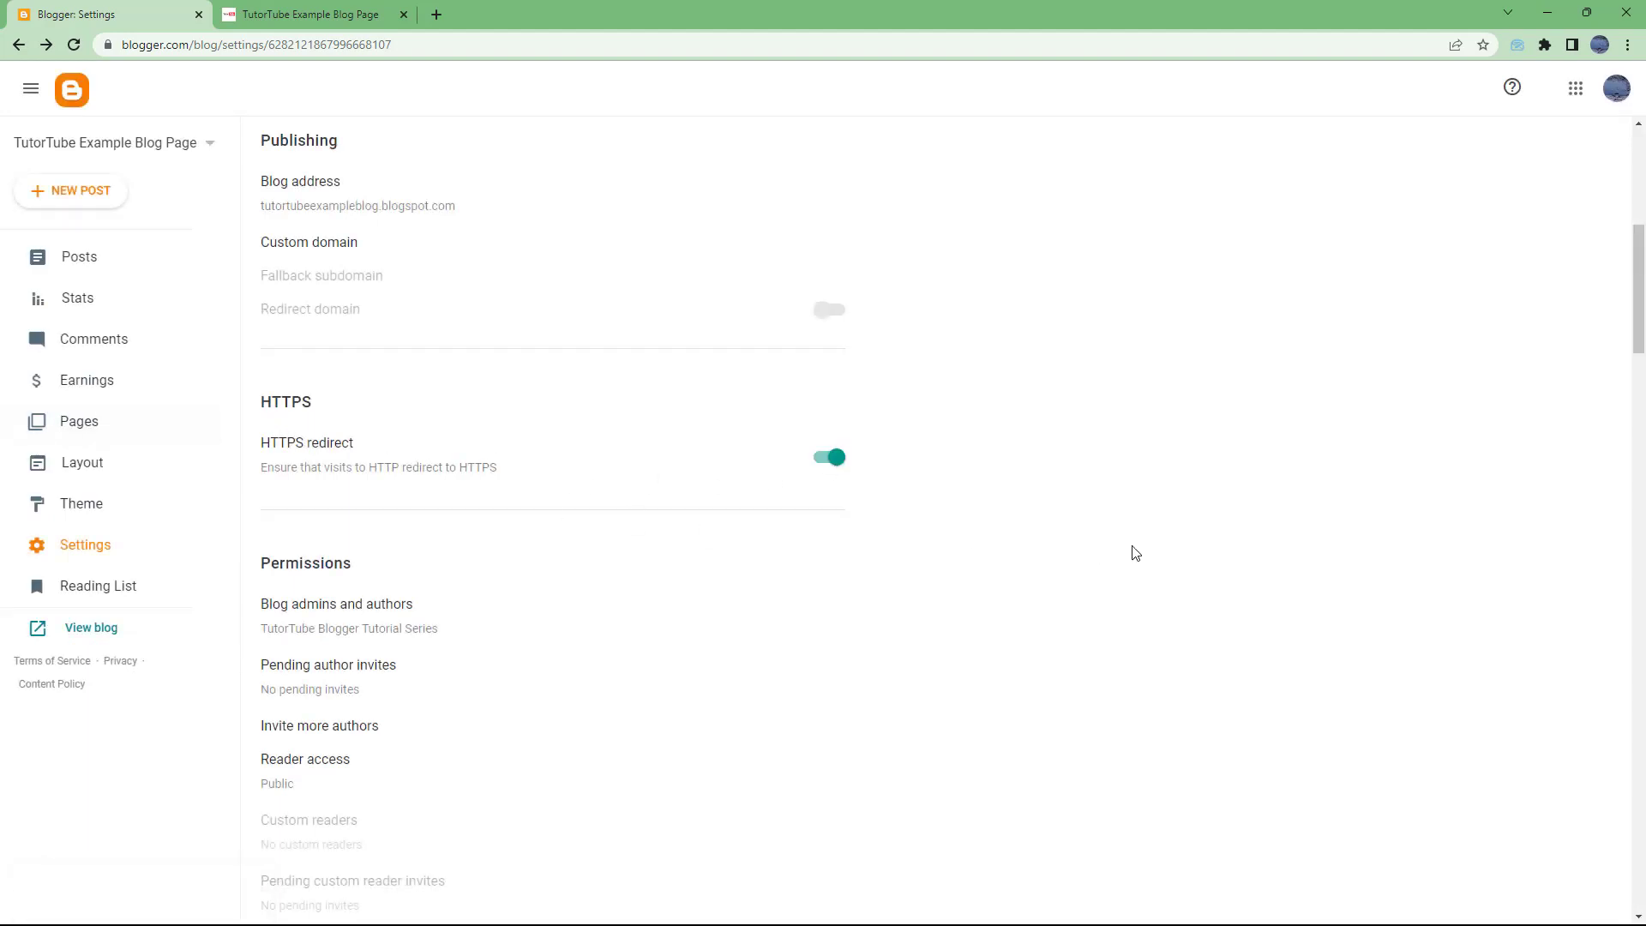
mouse_move(1103, 537)
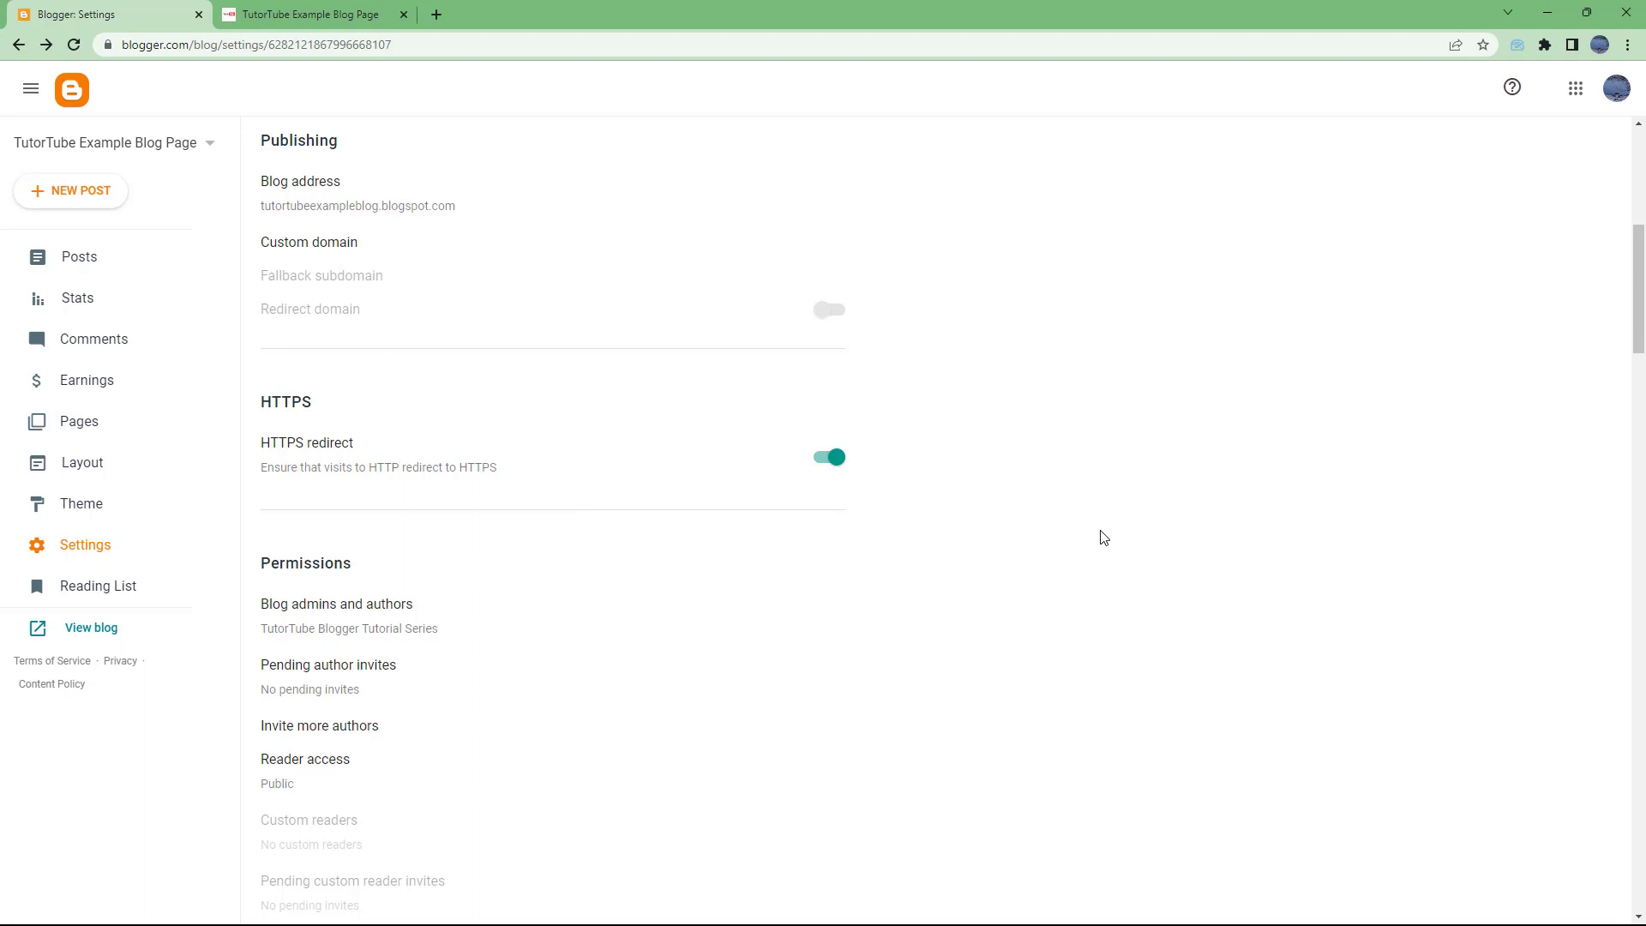
mouse_move(1098, 537)
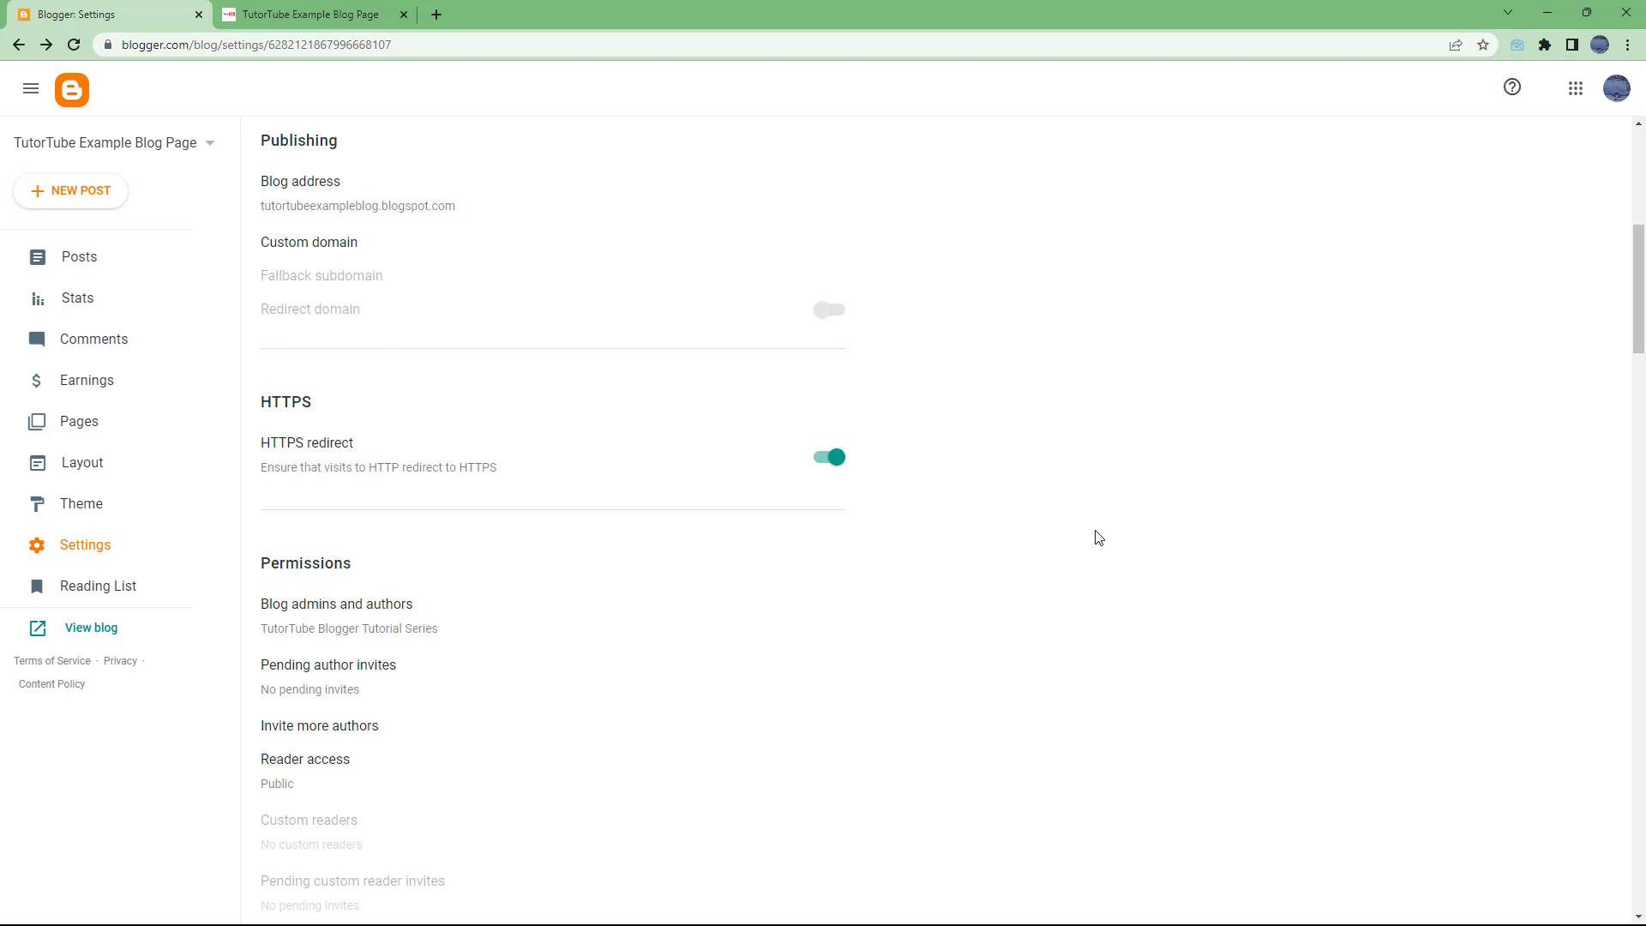
mouse_move(1290, 634)
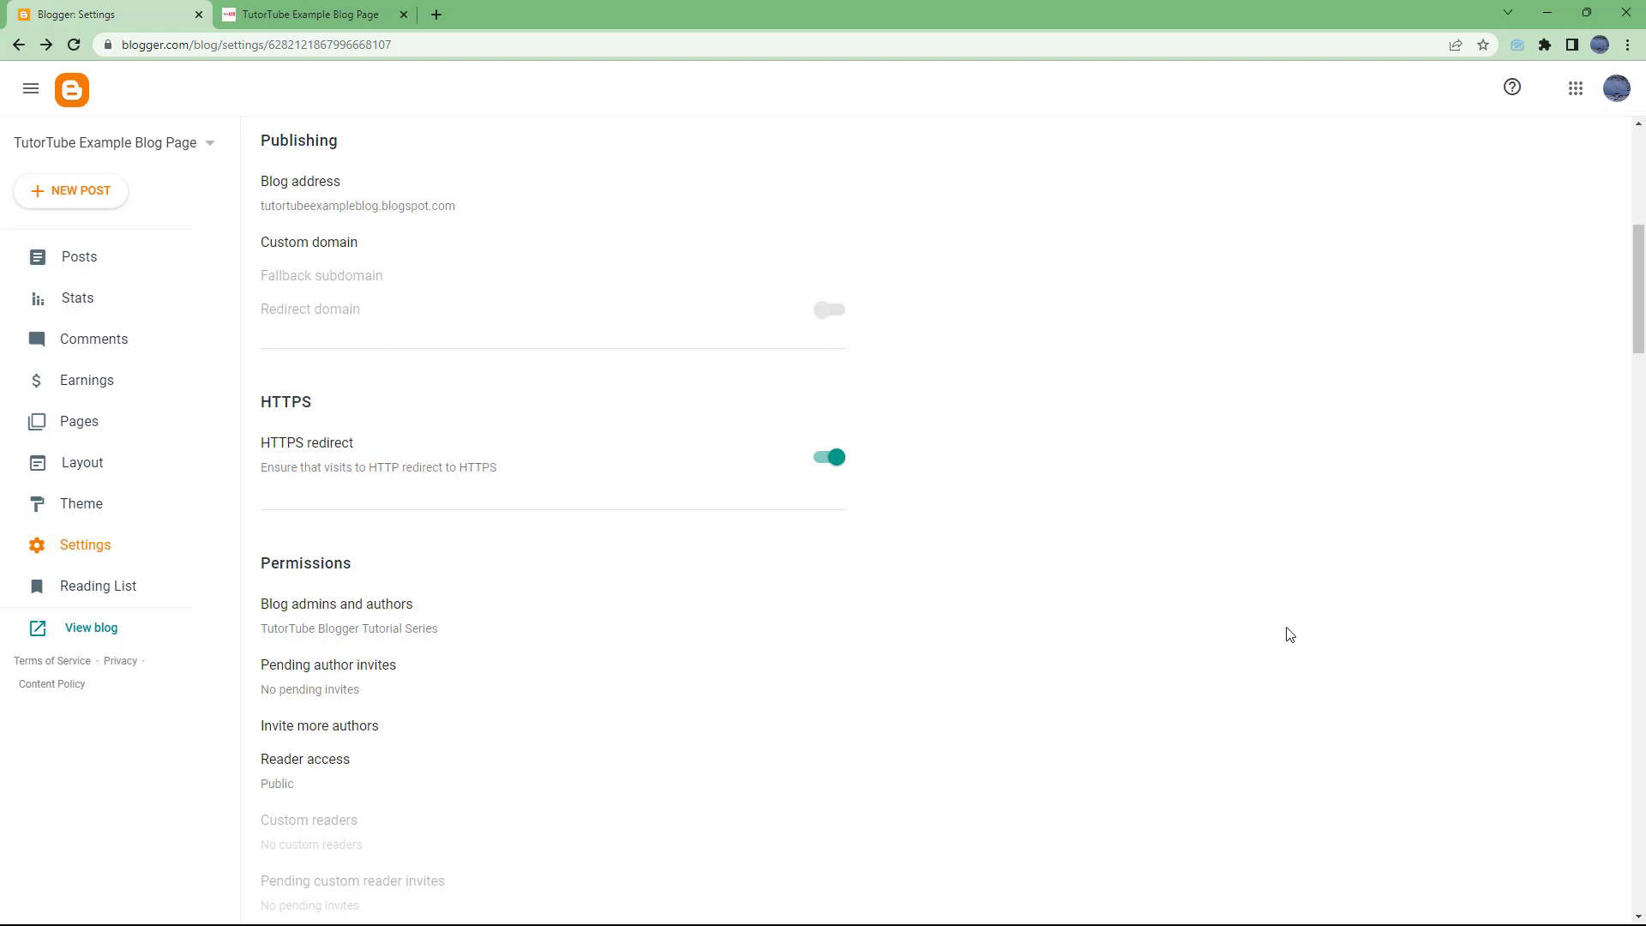